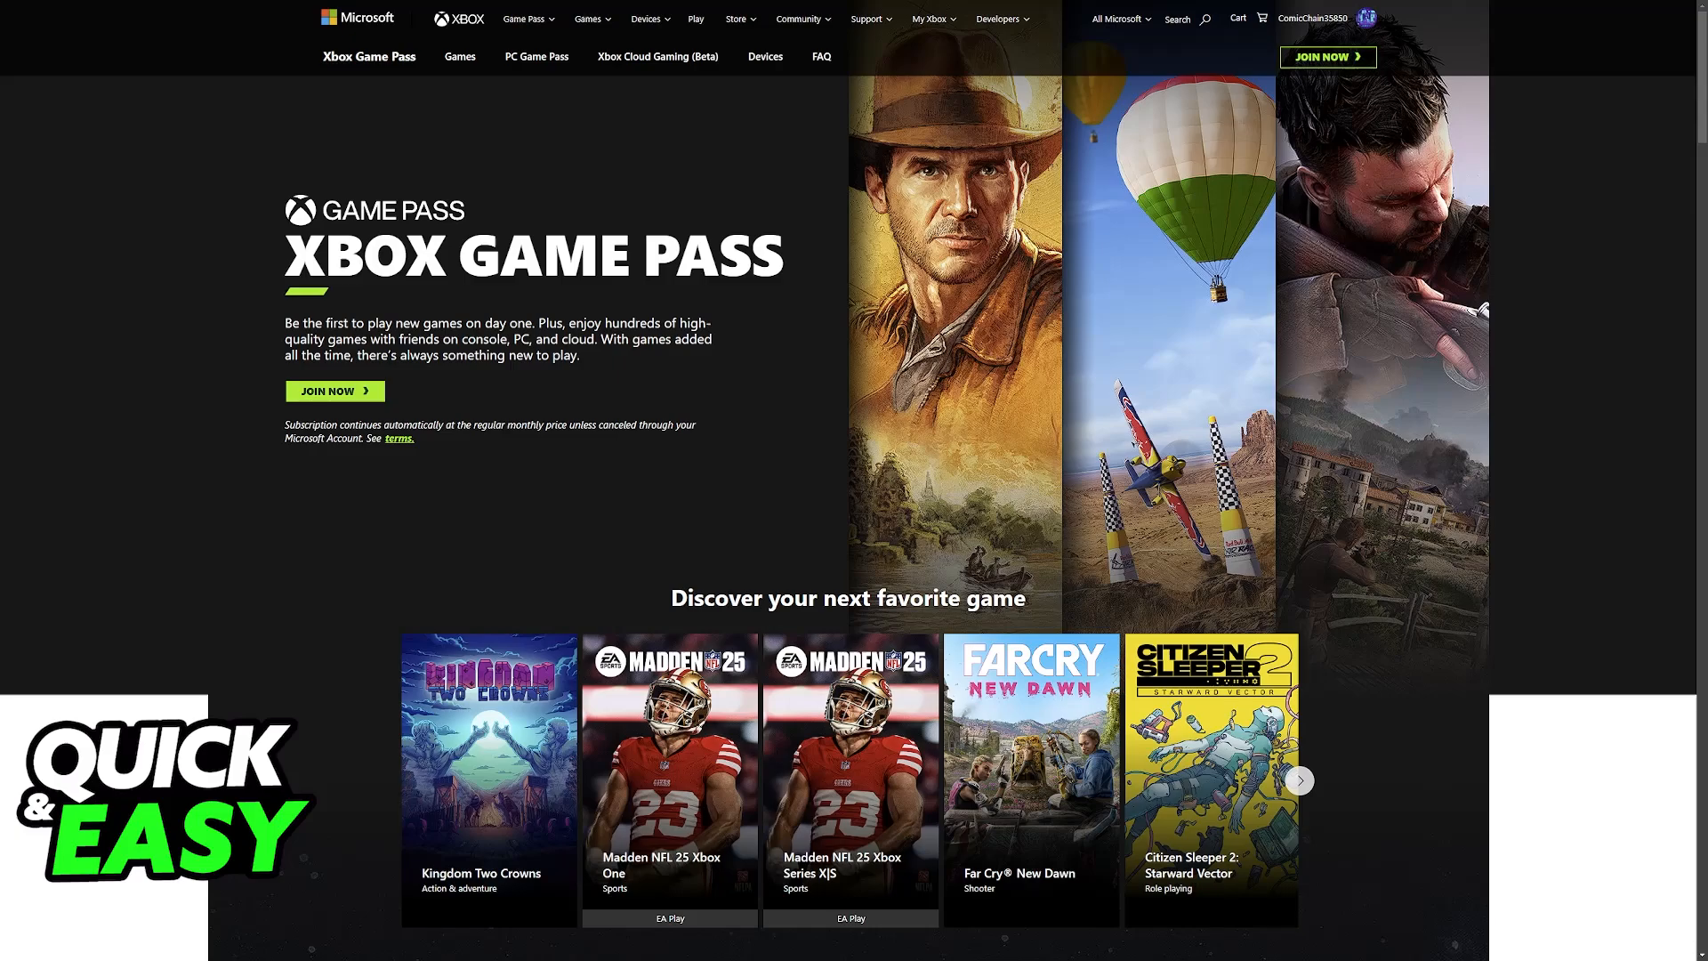
mouse_move(455, 254)
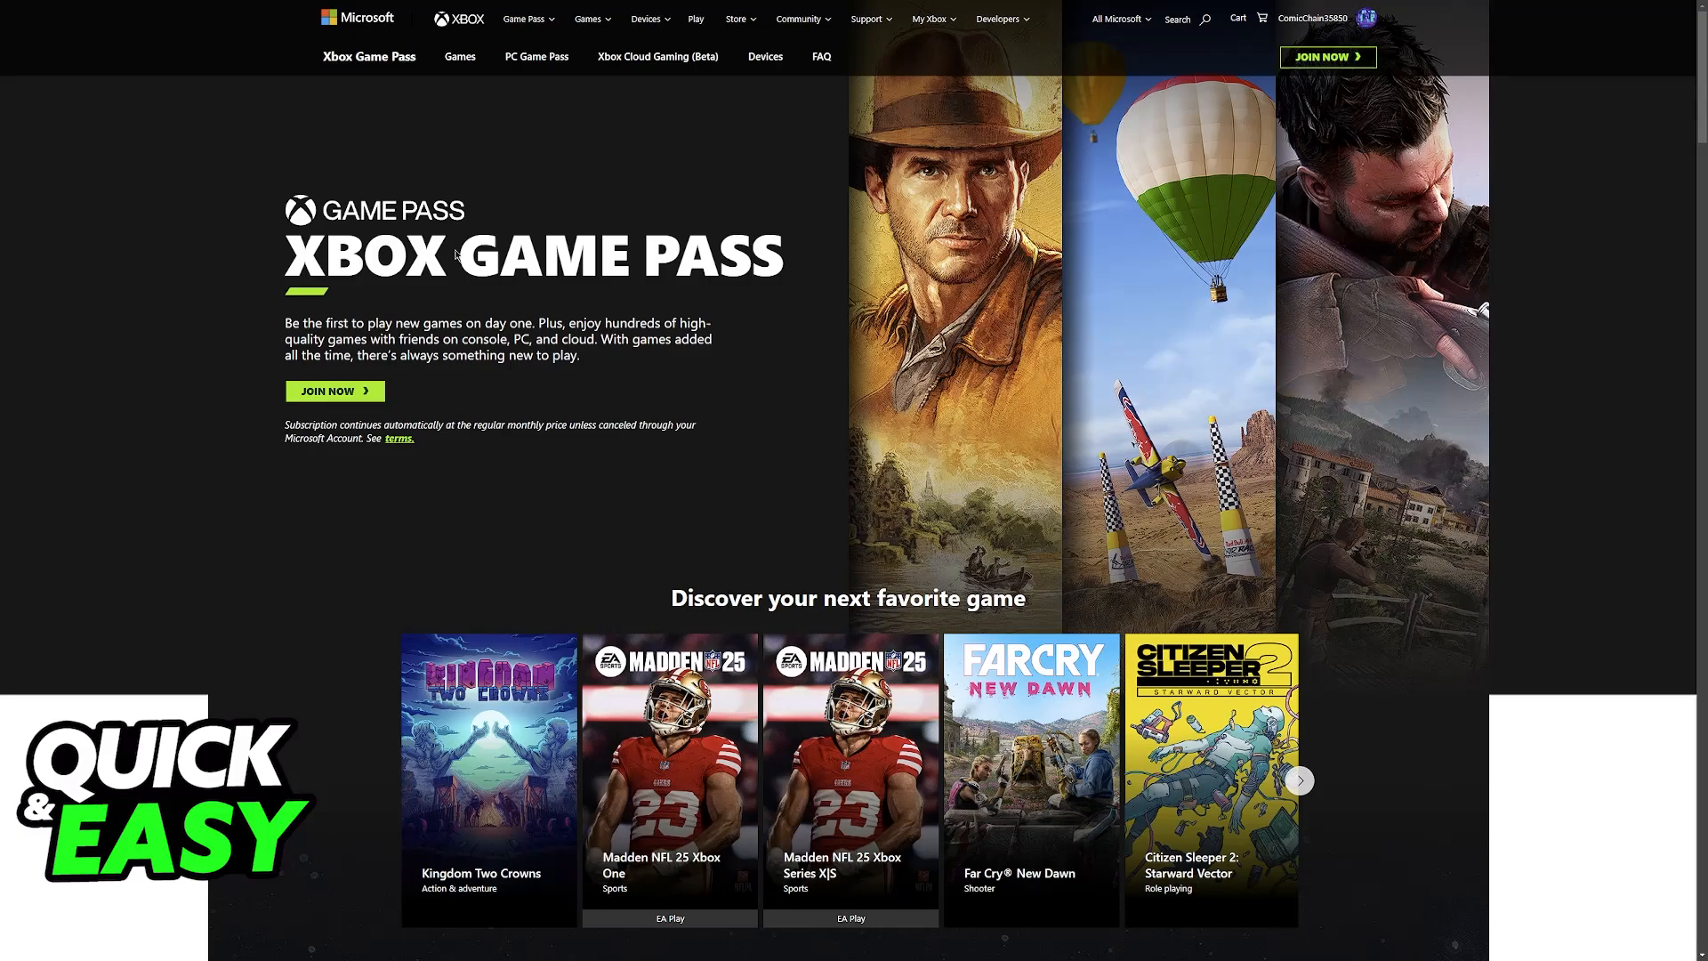
mouse_move(749, 312)
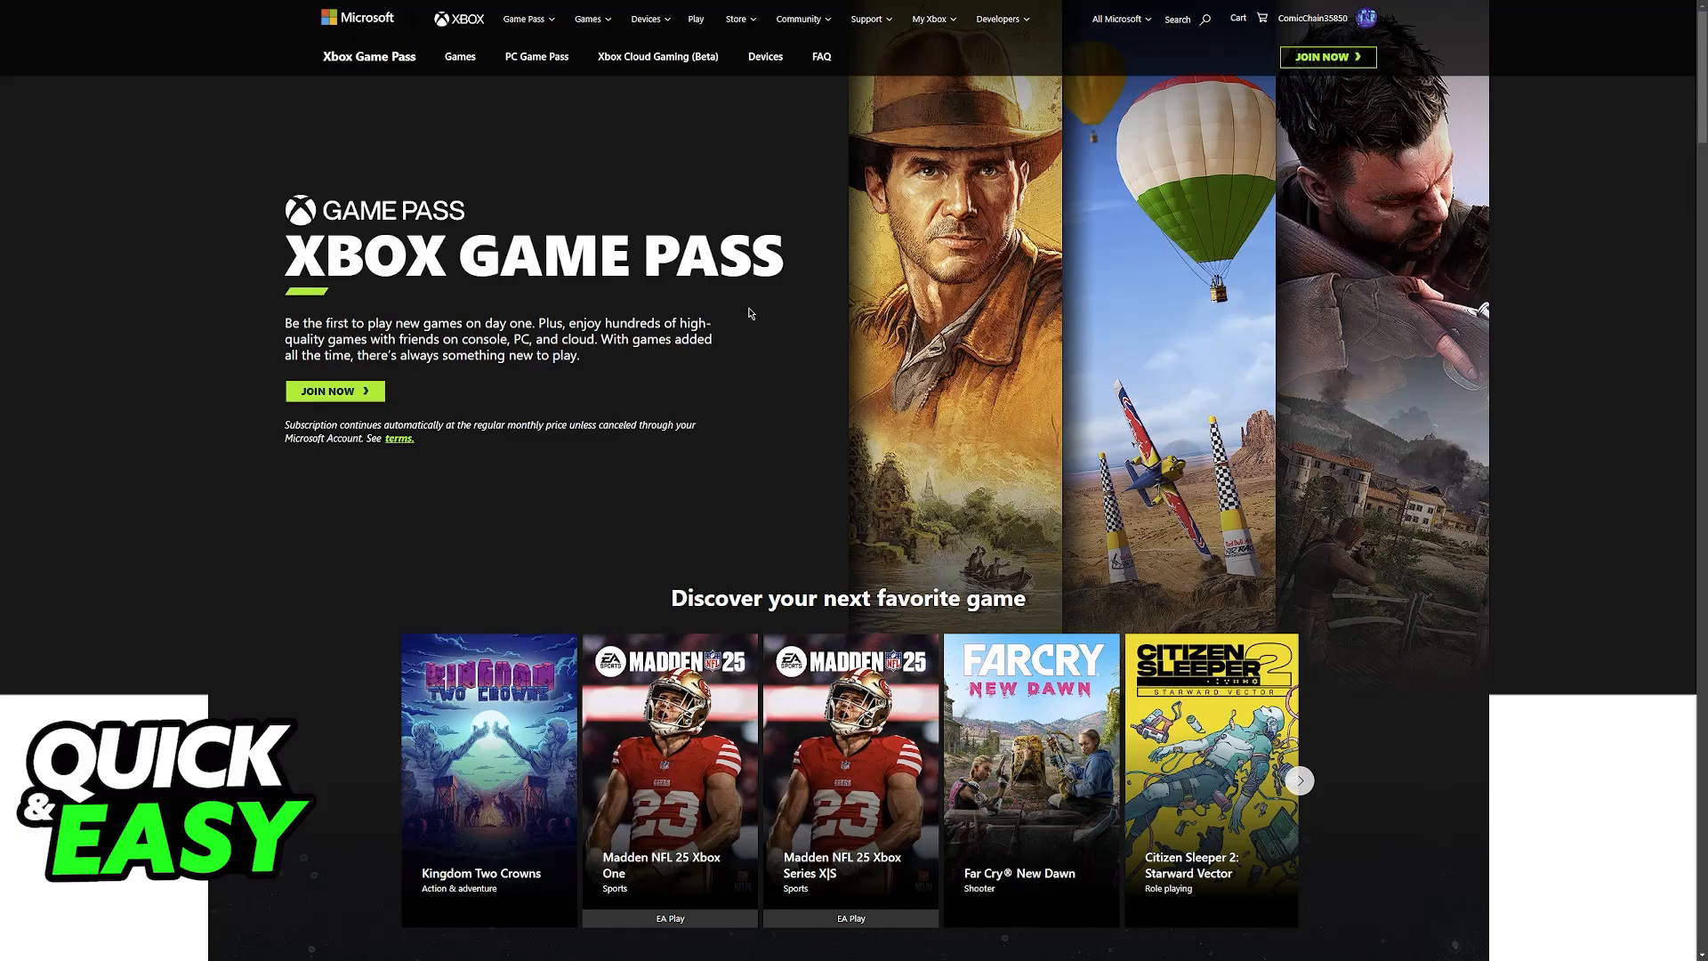
Scroll down the Game Pass page to the PC and Ultimate plan comparison.
scroll(down, 3)
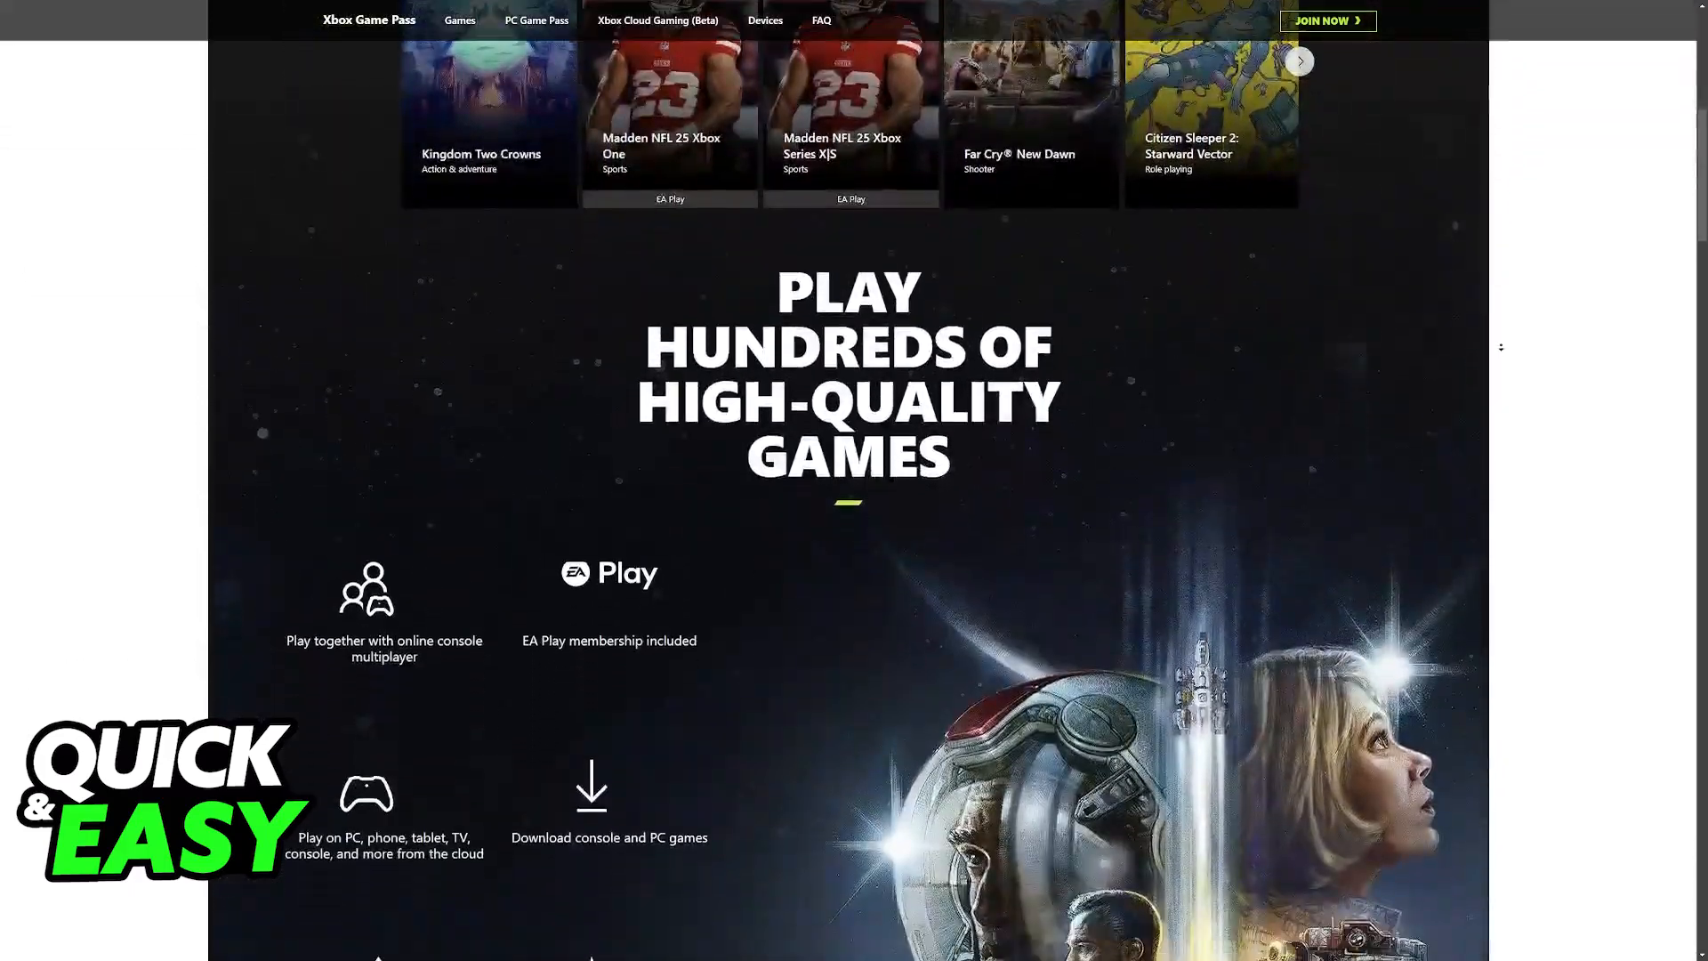
scroll(down, 3)
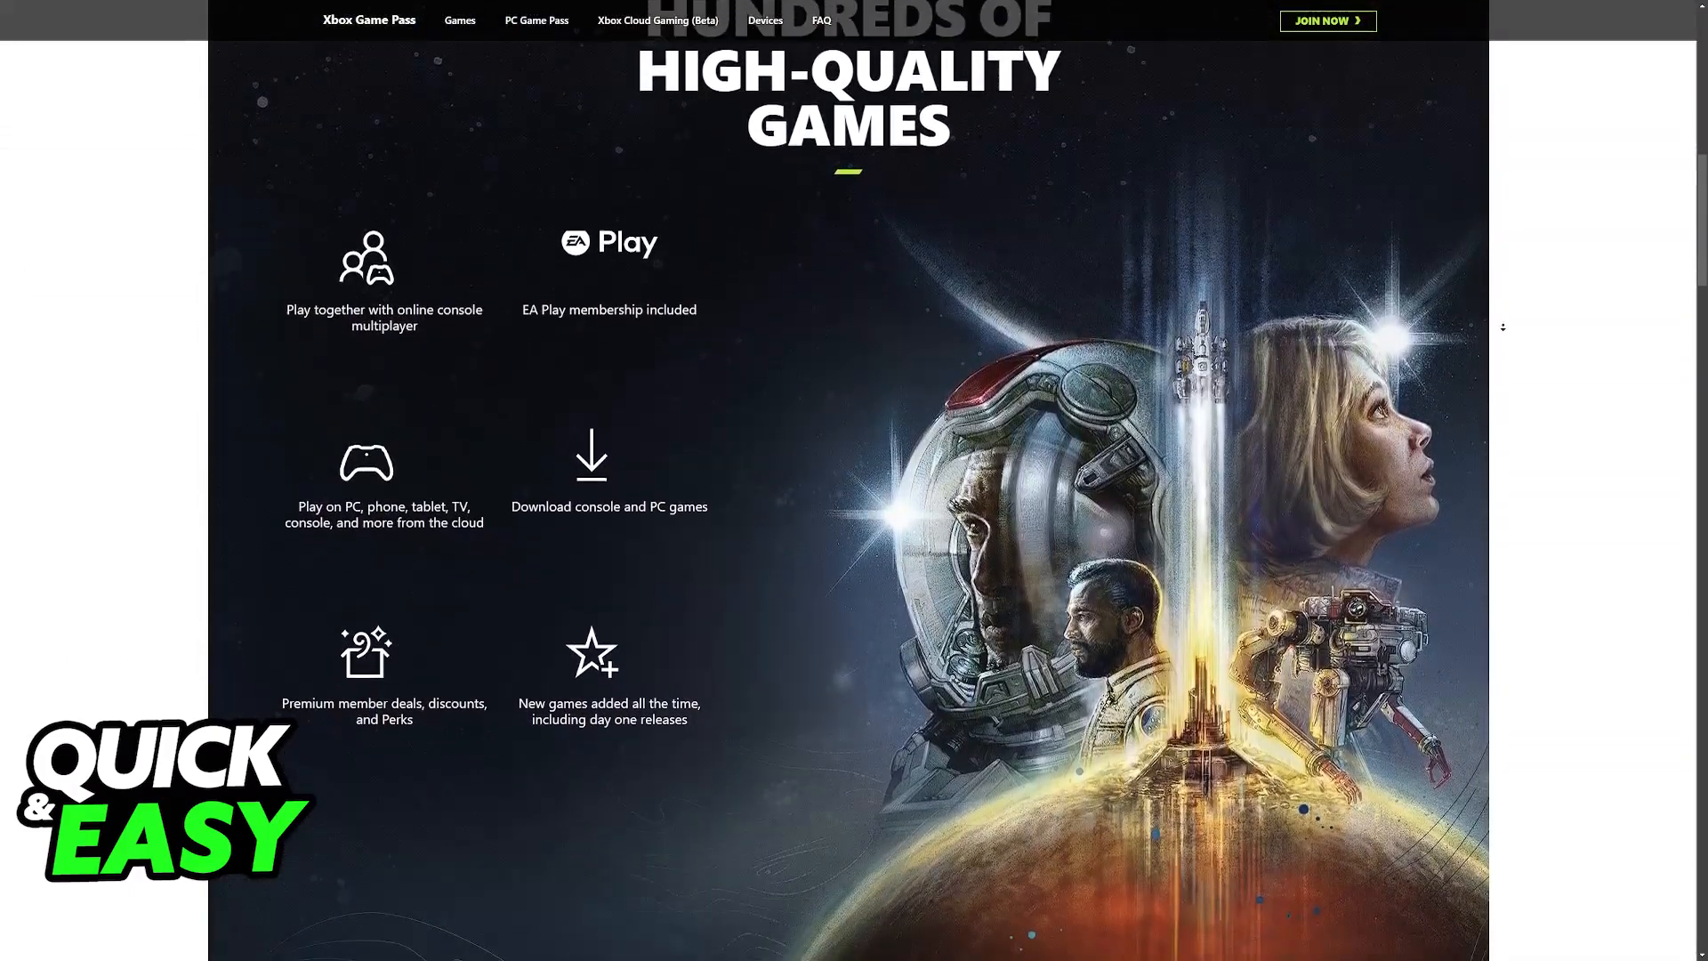
scroll(down, 3)
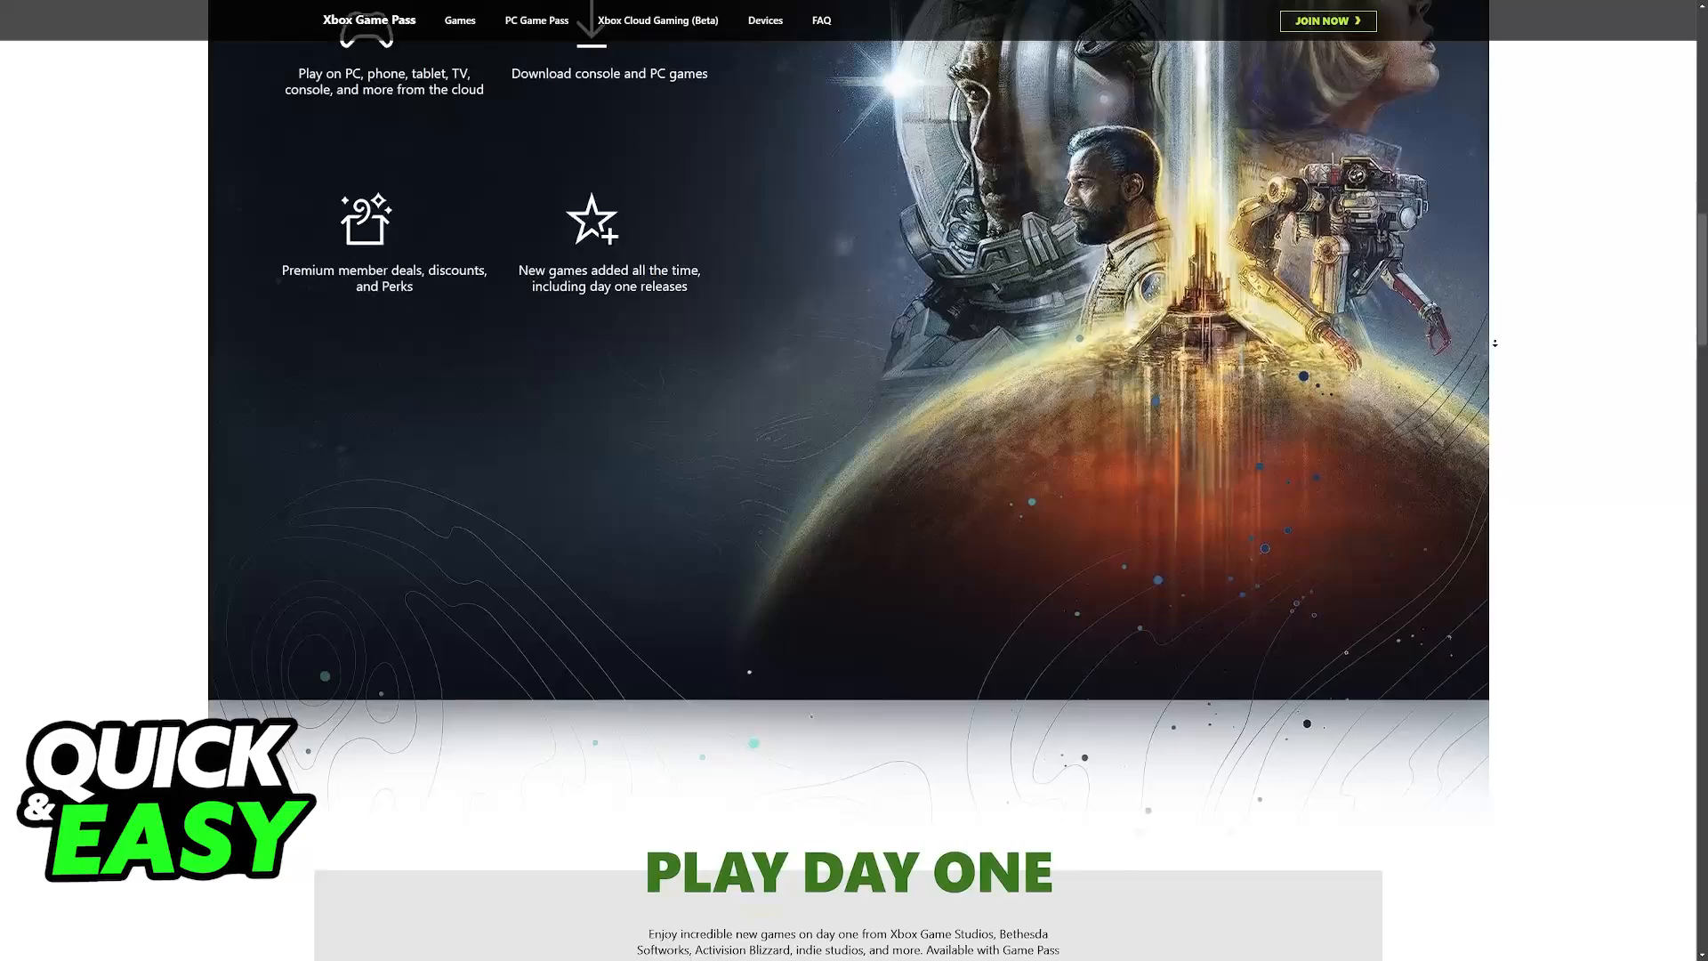
scroll(down, 3)
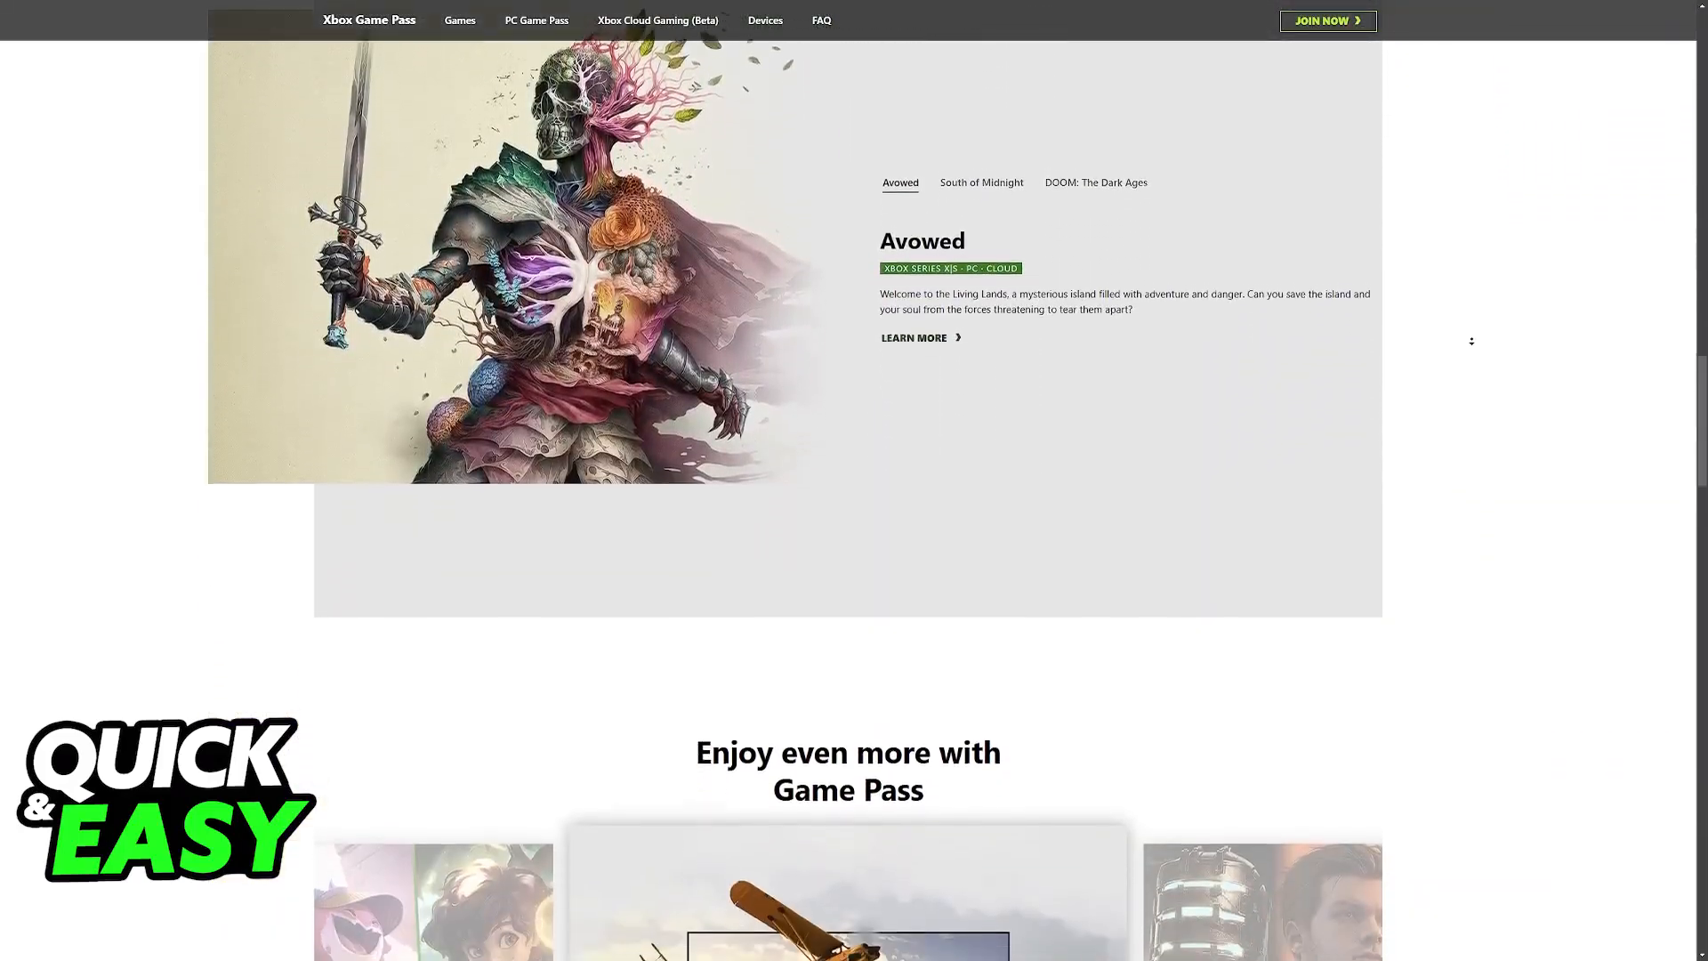
scroll(down, 3)
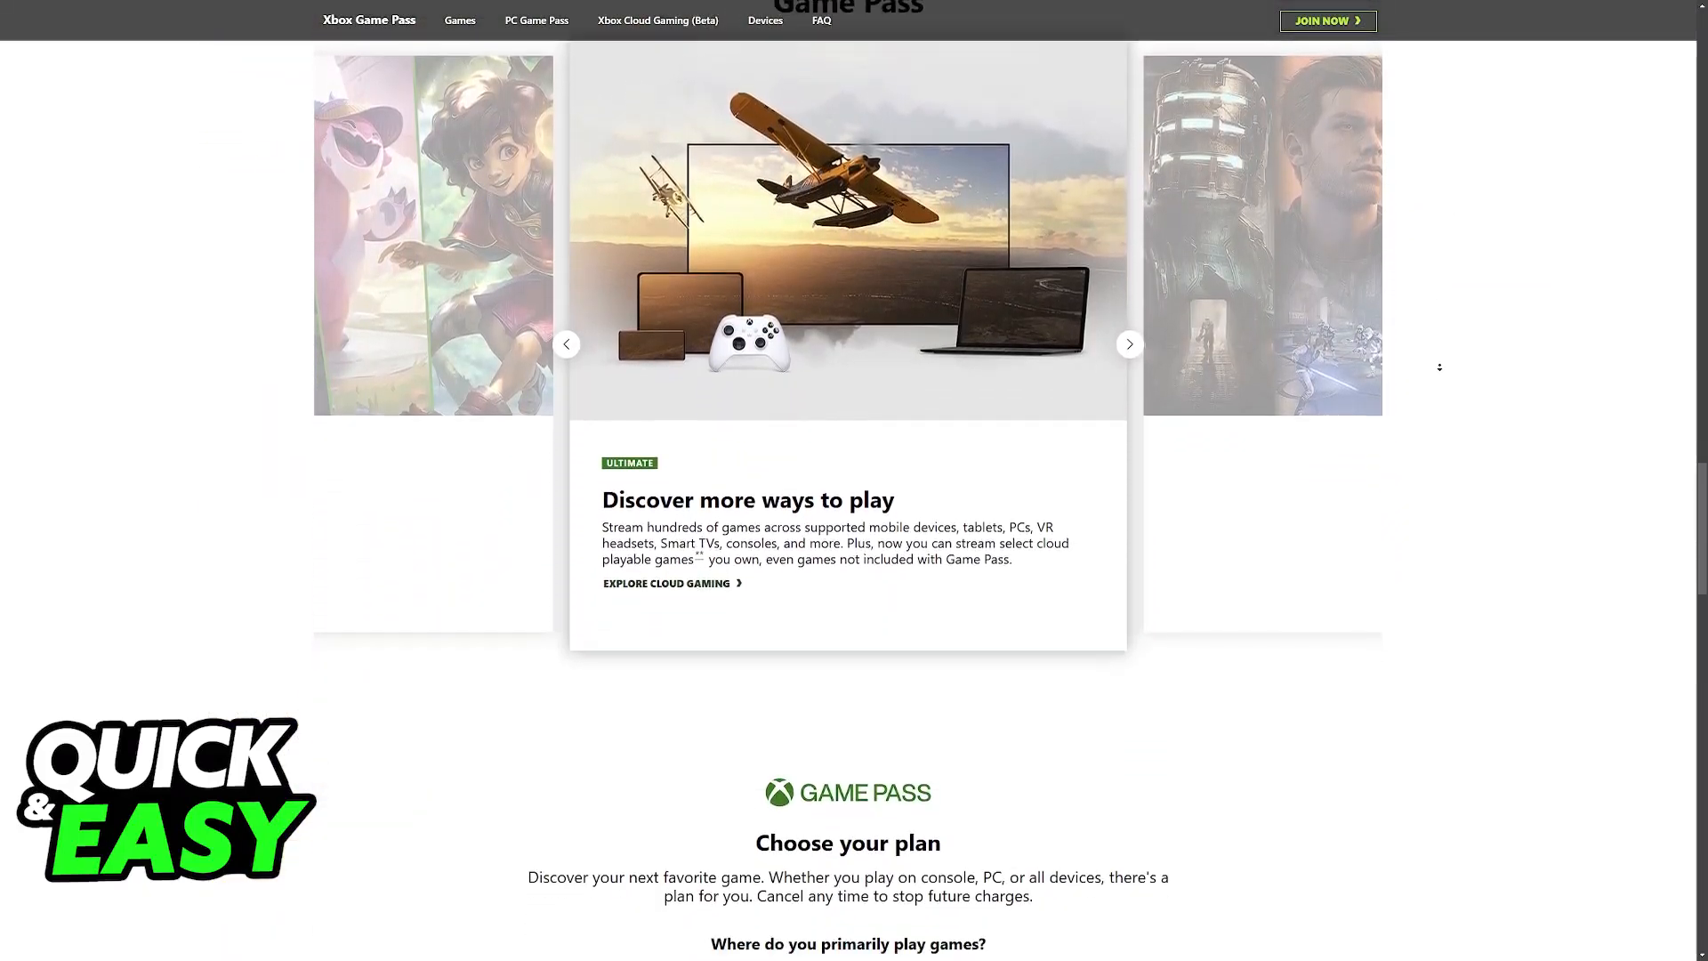
scroll(down, 3)
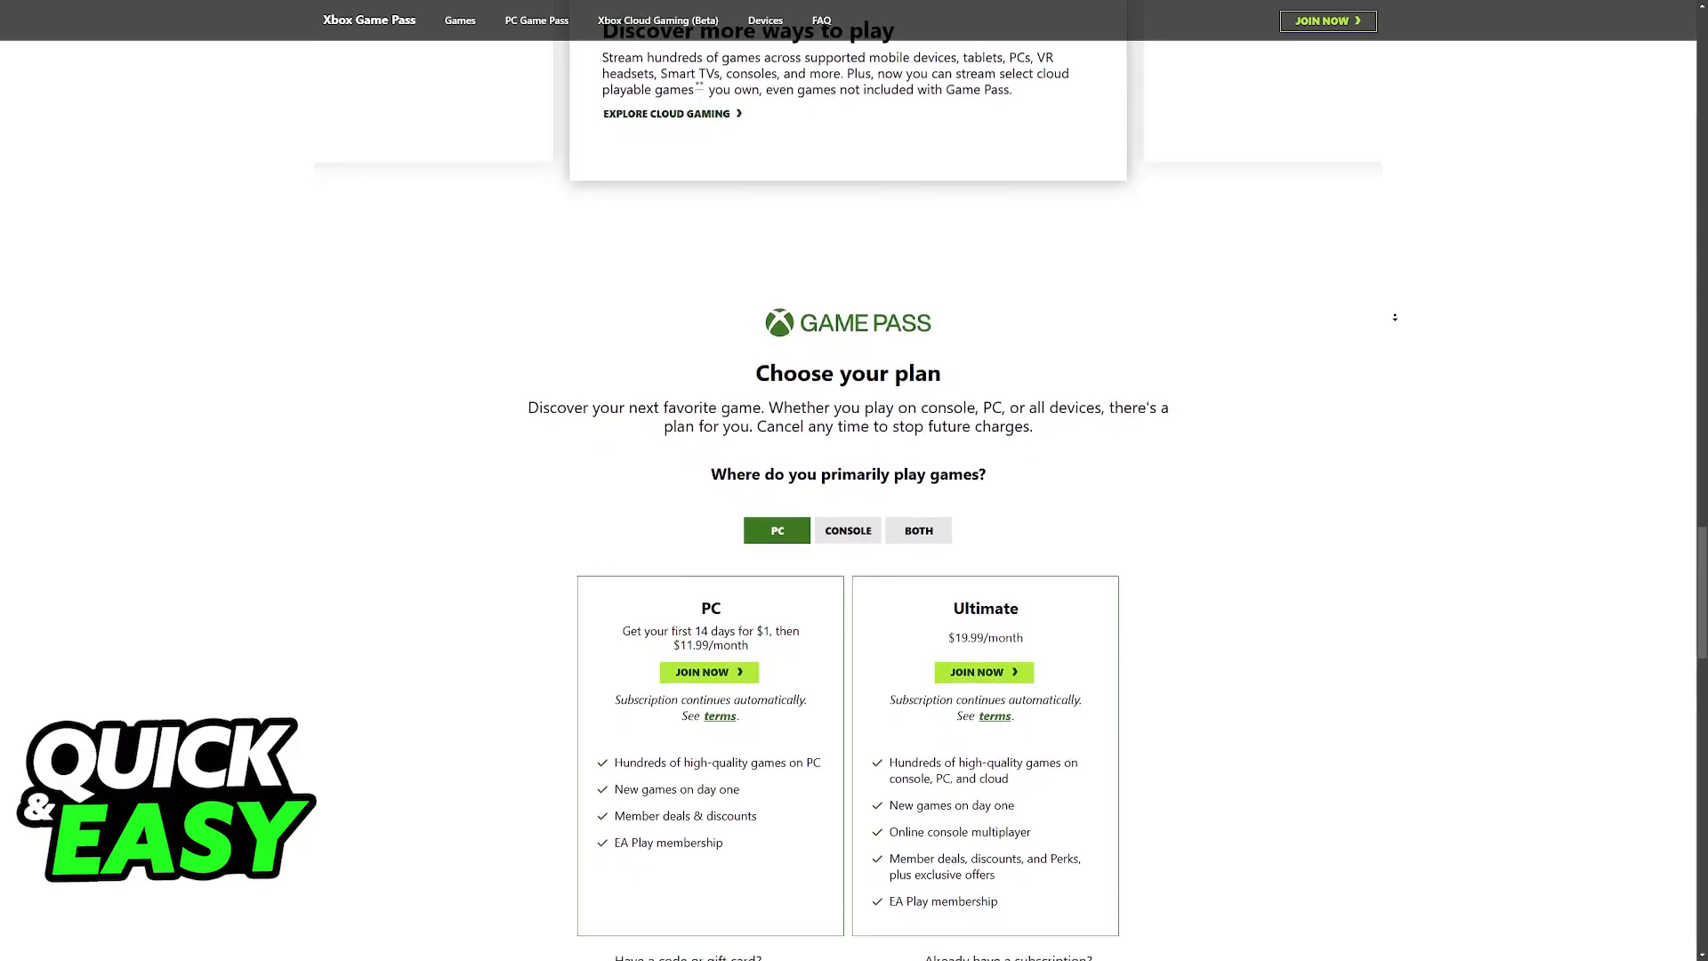
scroll(down, 3)
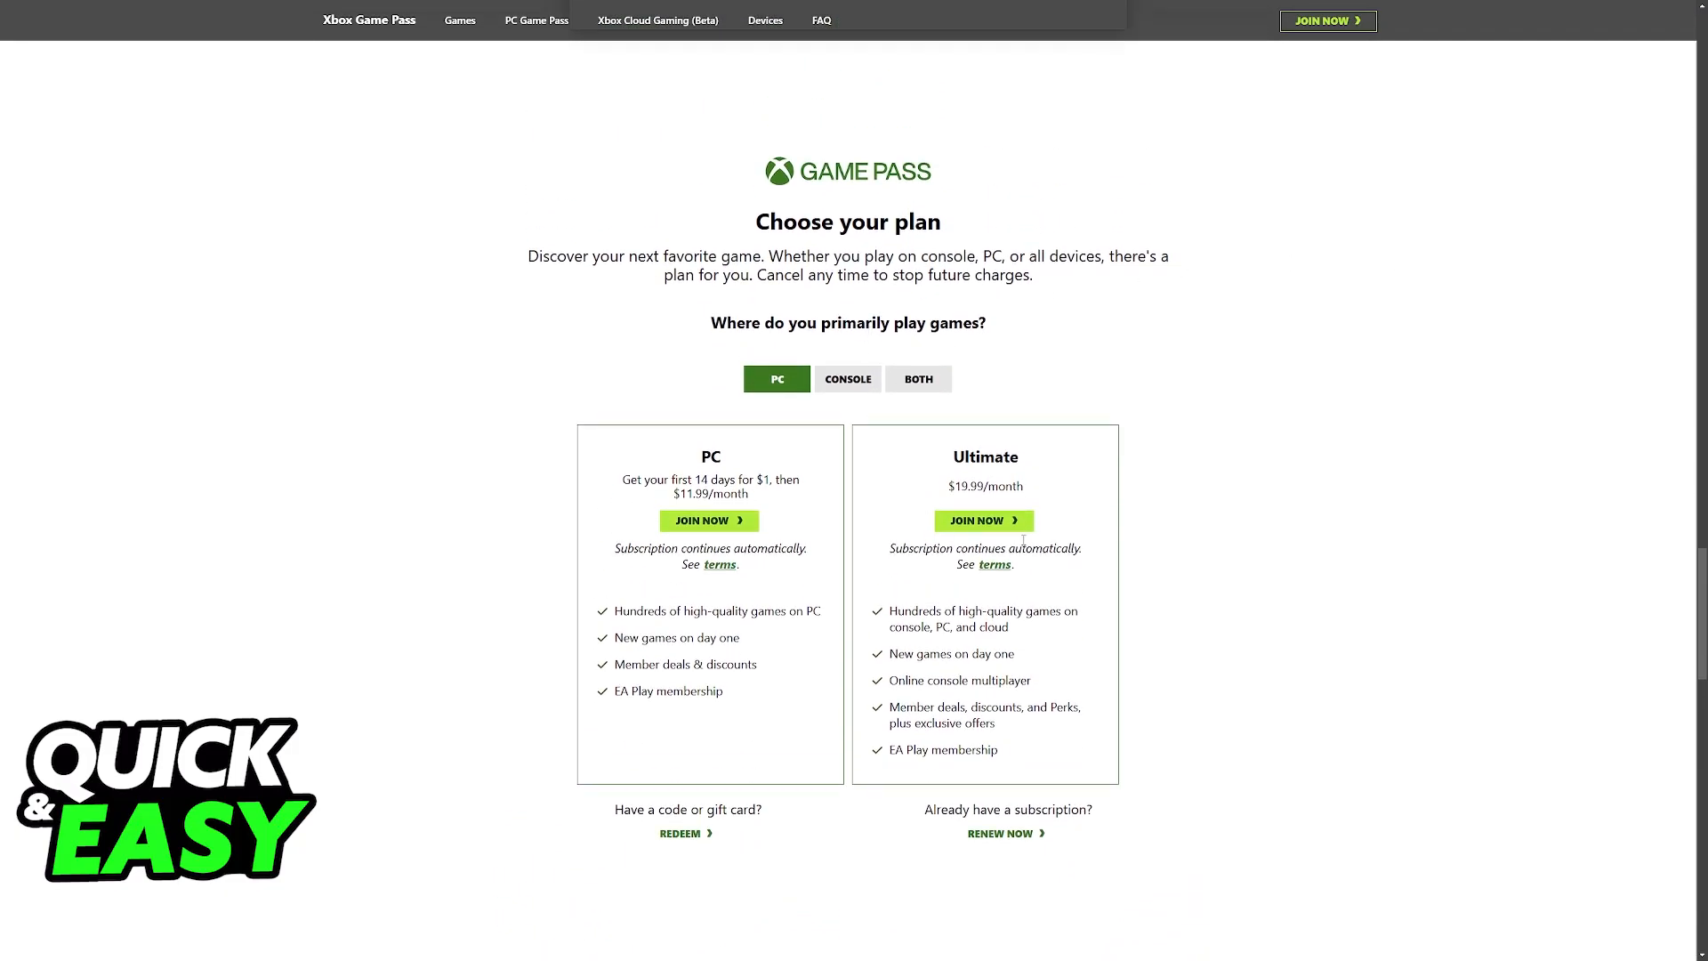
mouse_move(875, 508)
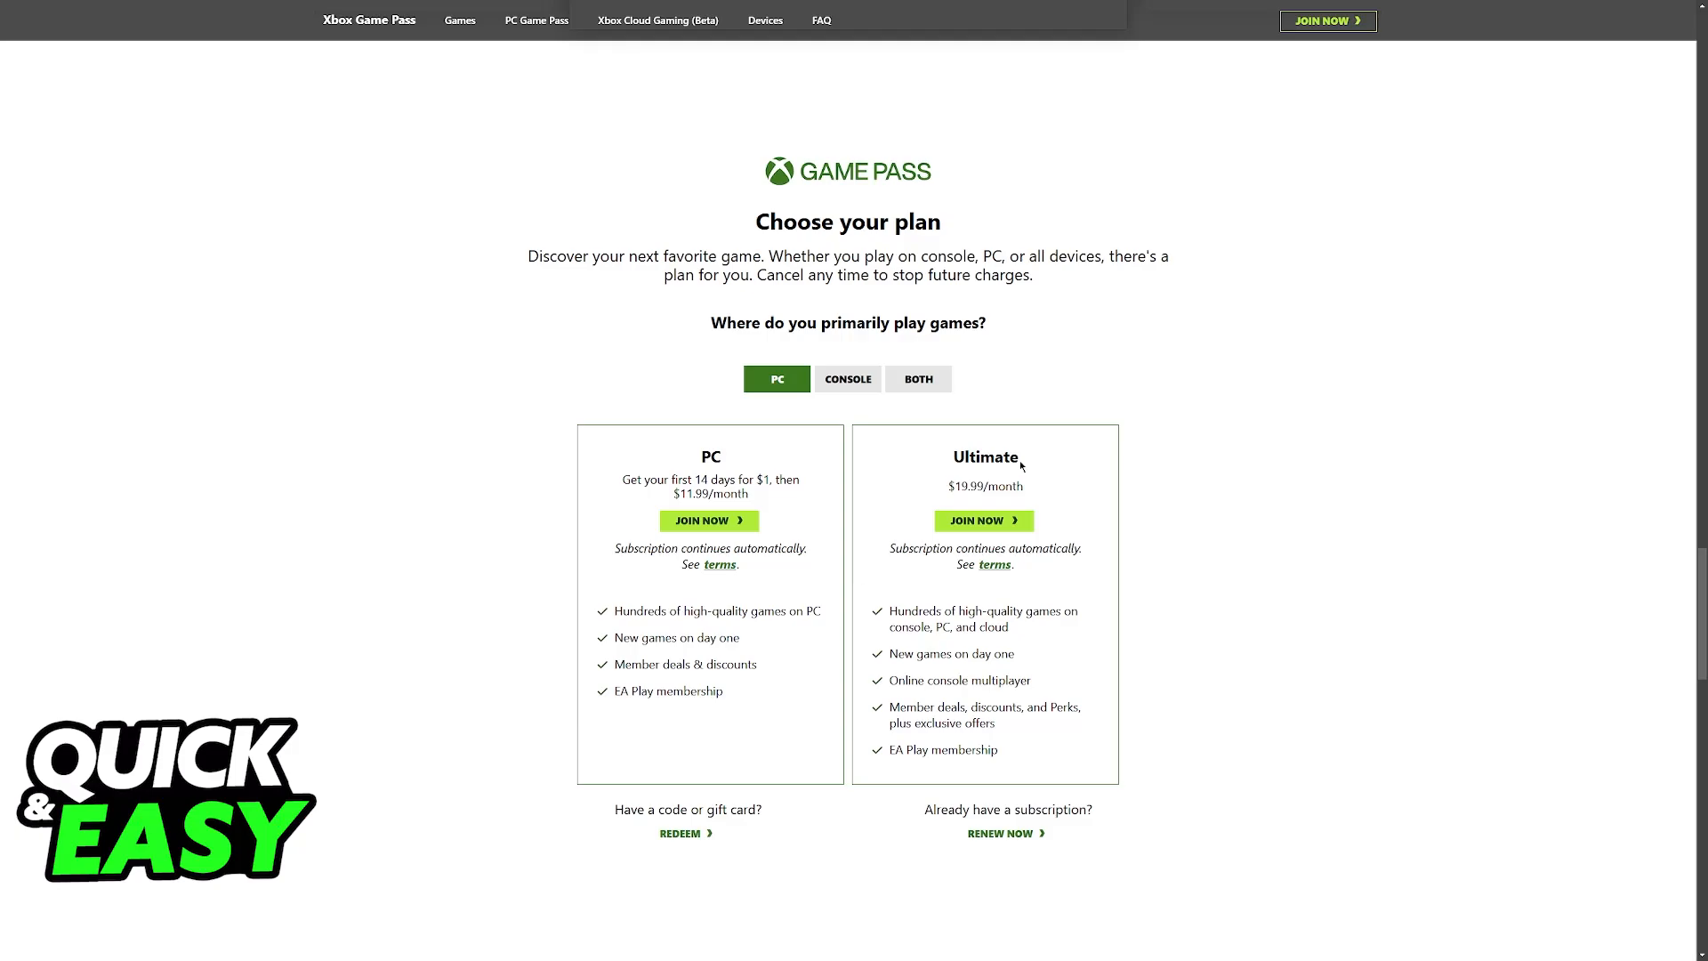
scroll(down, 3)
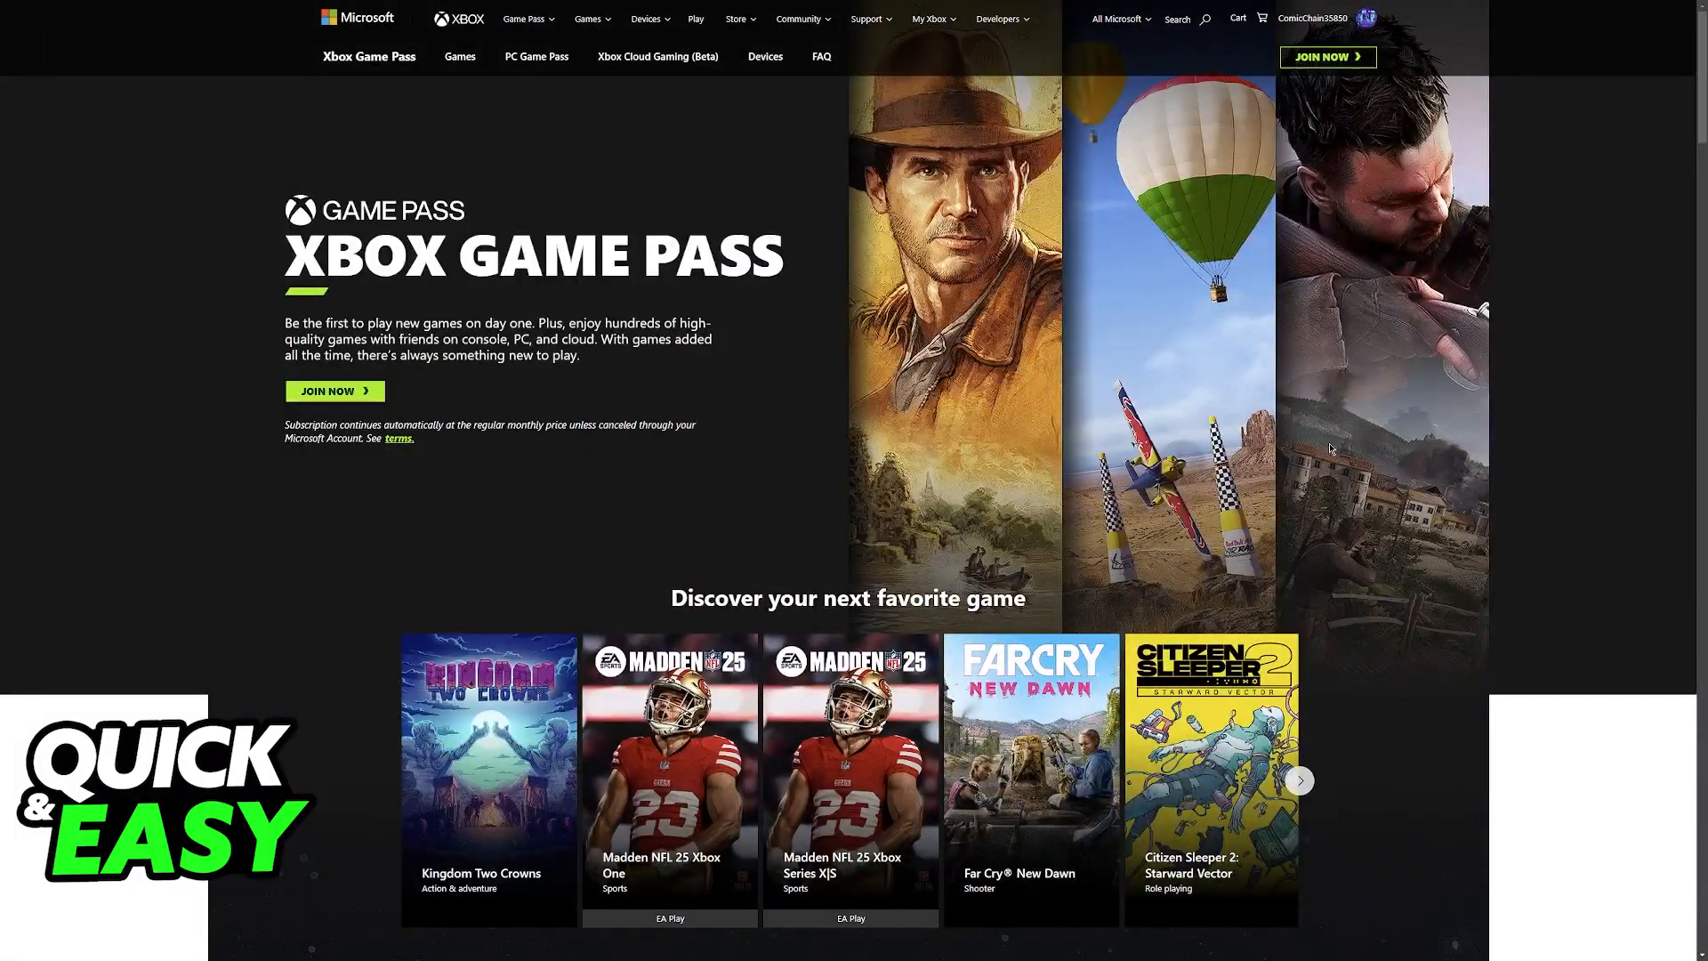
mouse_move(462, 157)
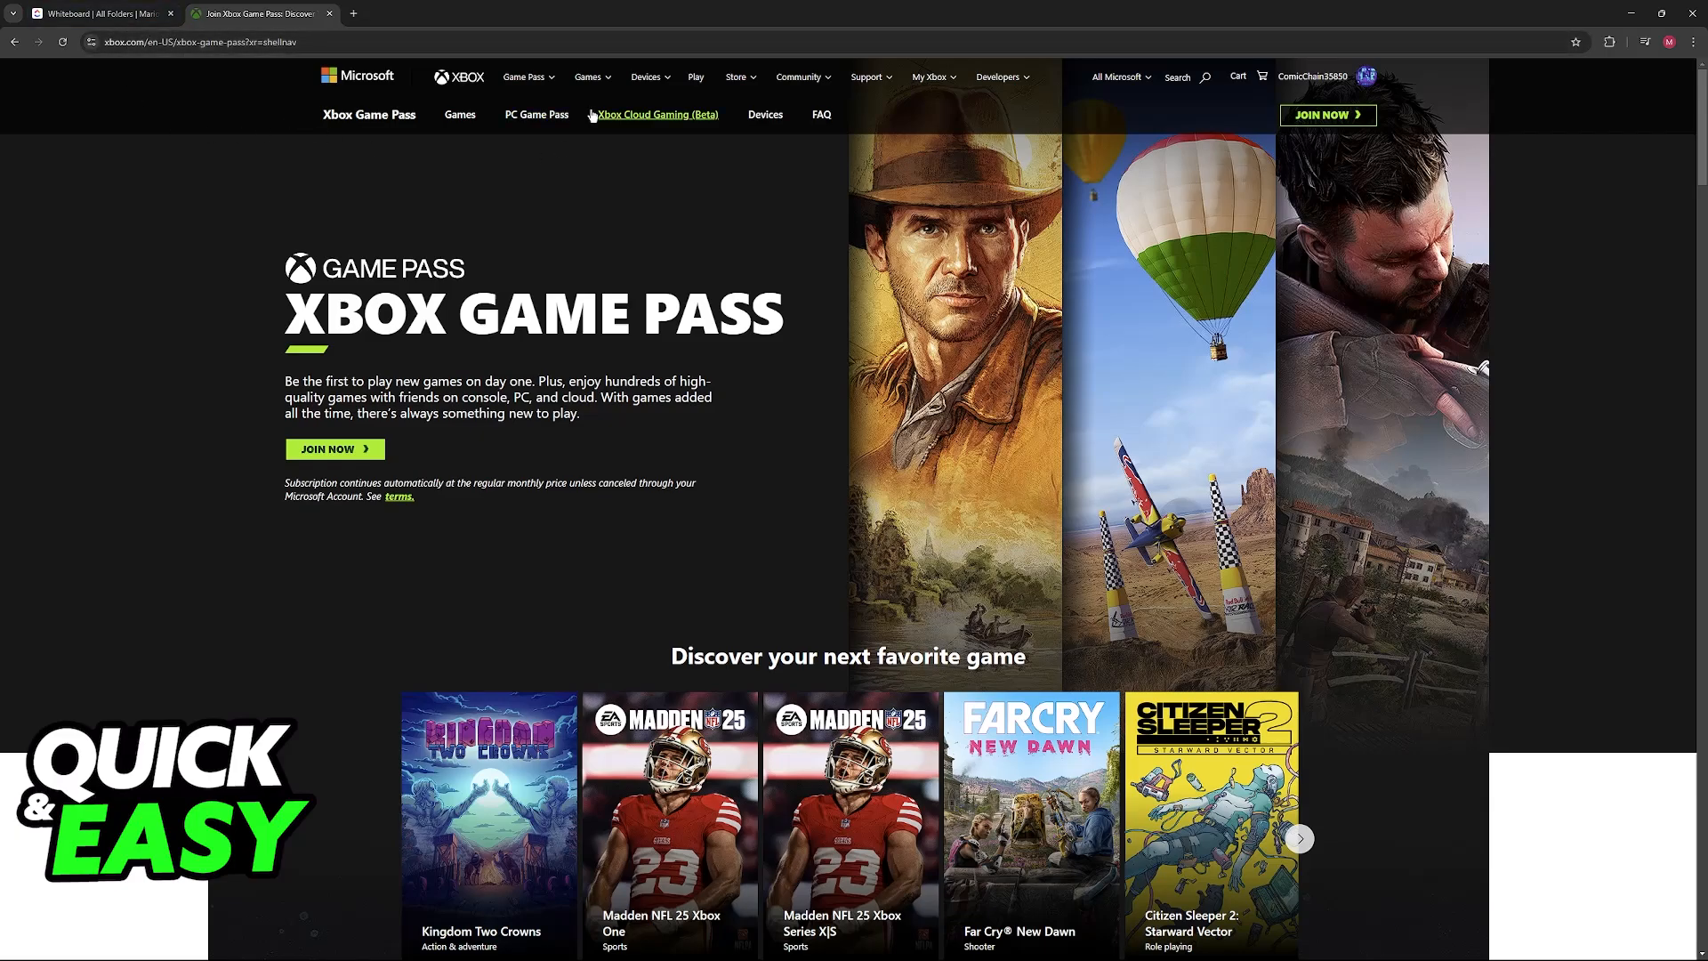
Switch to the ClickUp Whiteboard browser tab showing the xbox.com/play screenshot.
click(526, 77)
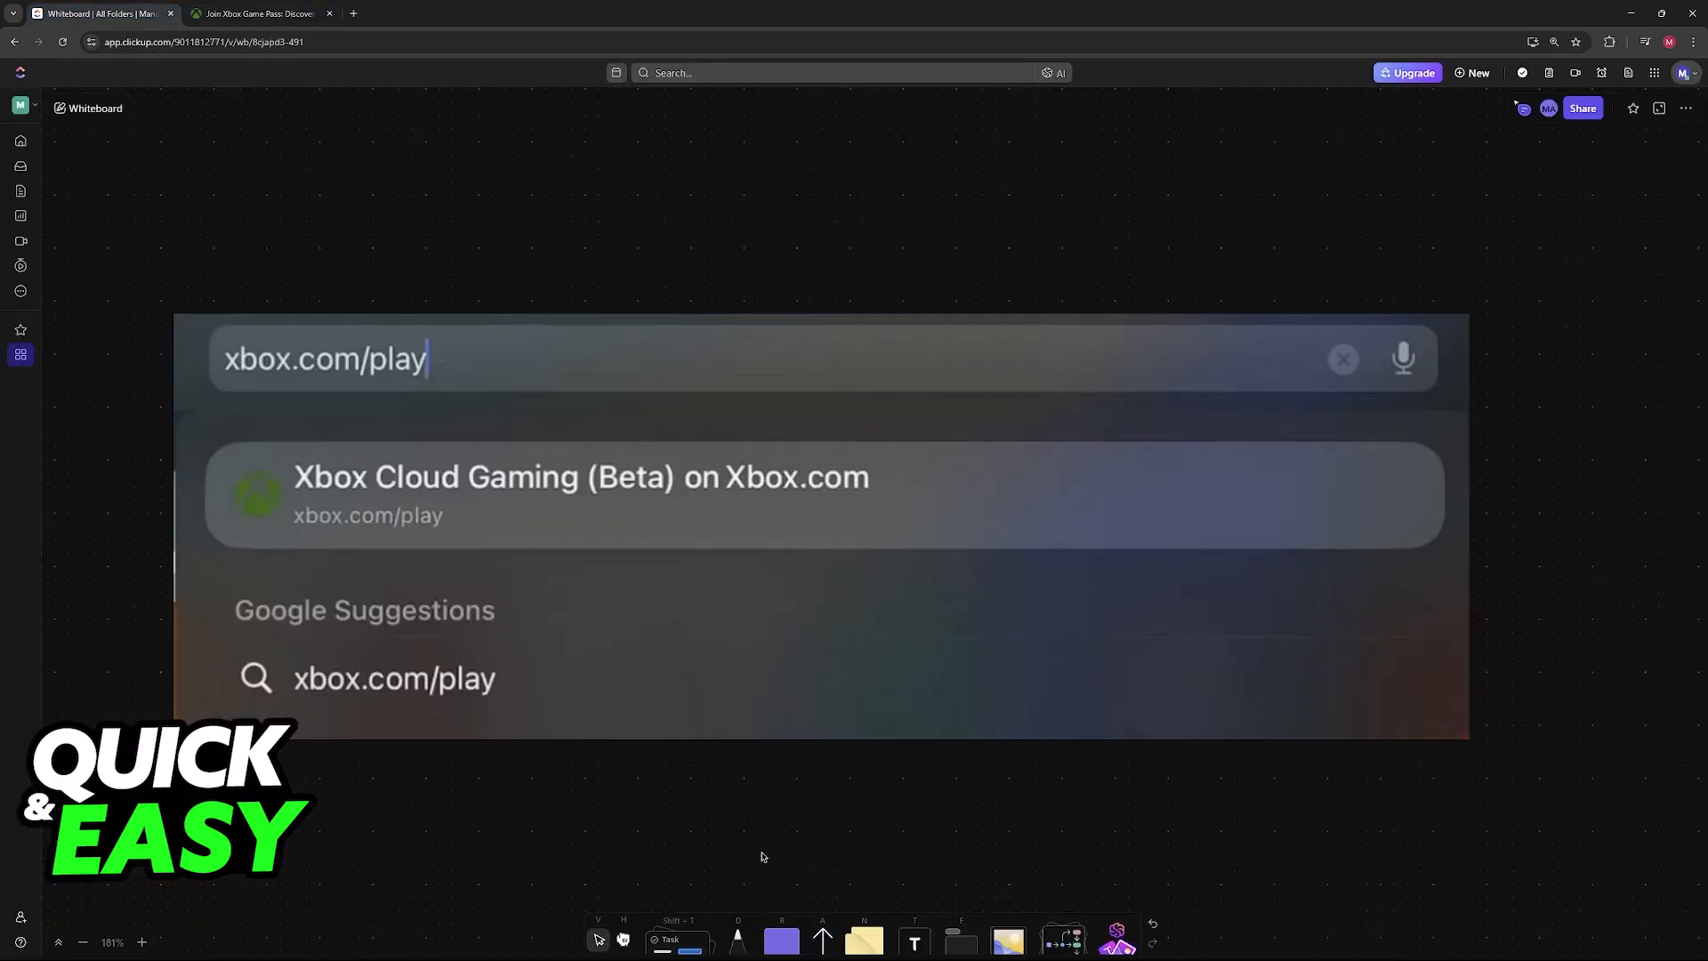
Draw a pink arrow at the typed address and underline xbox.com/play and 'Xbox'.
key(F11)
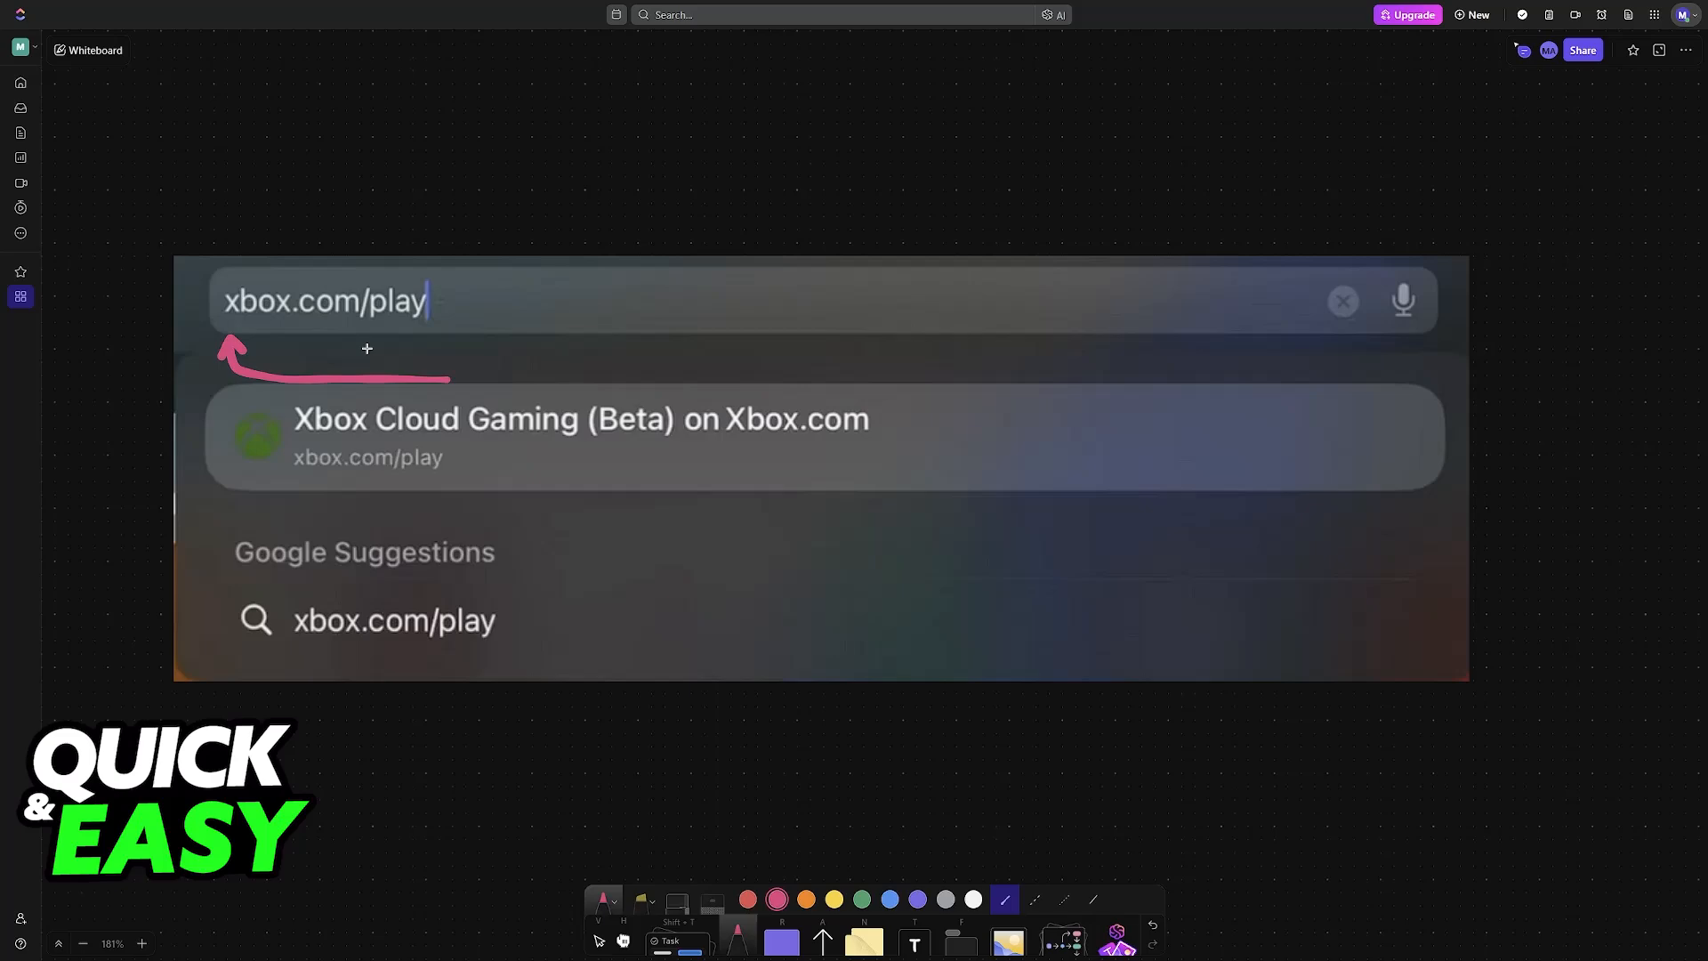
drag(218, 326, 445, 328)
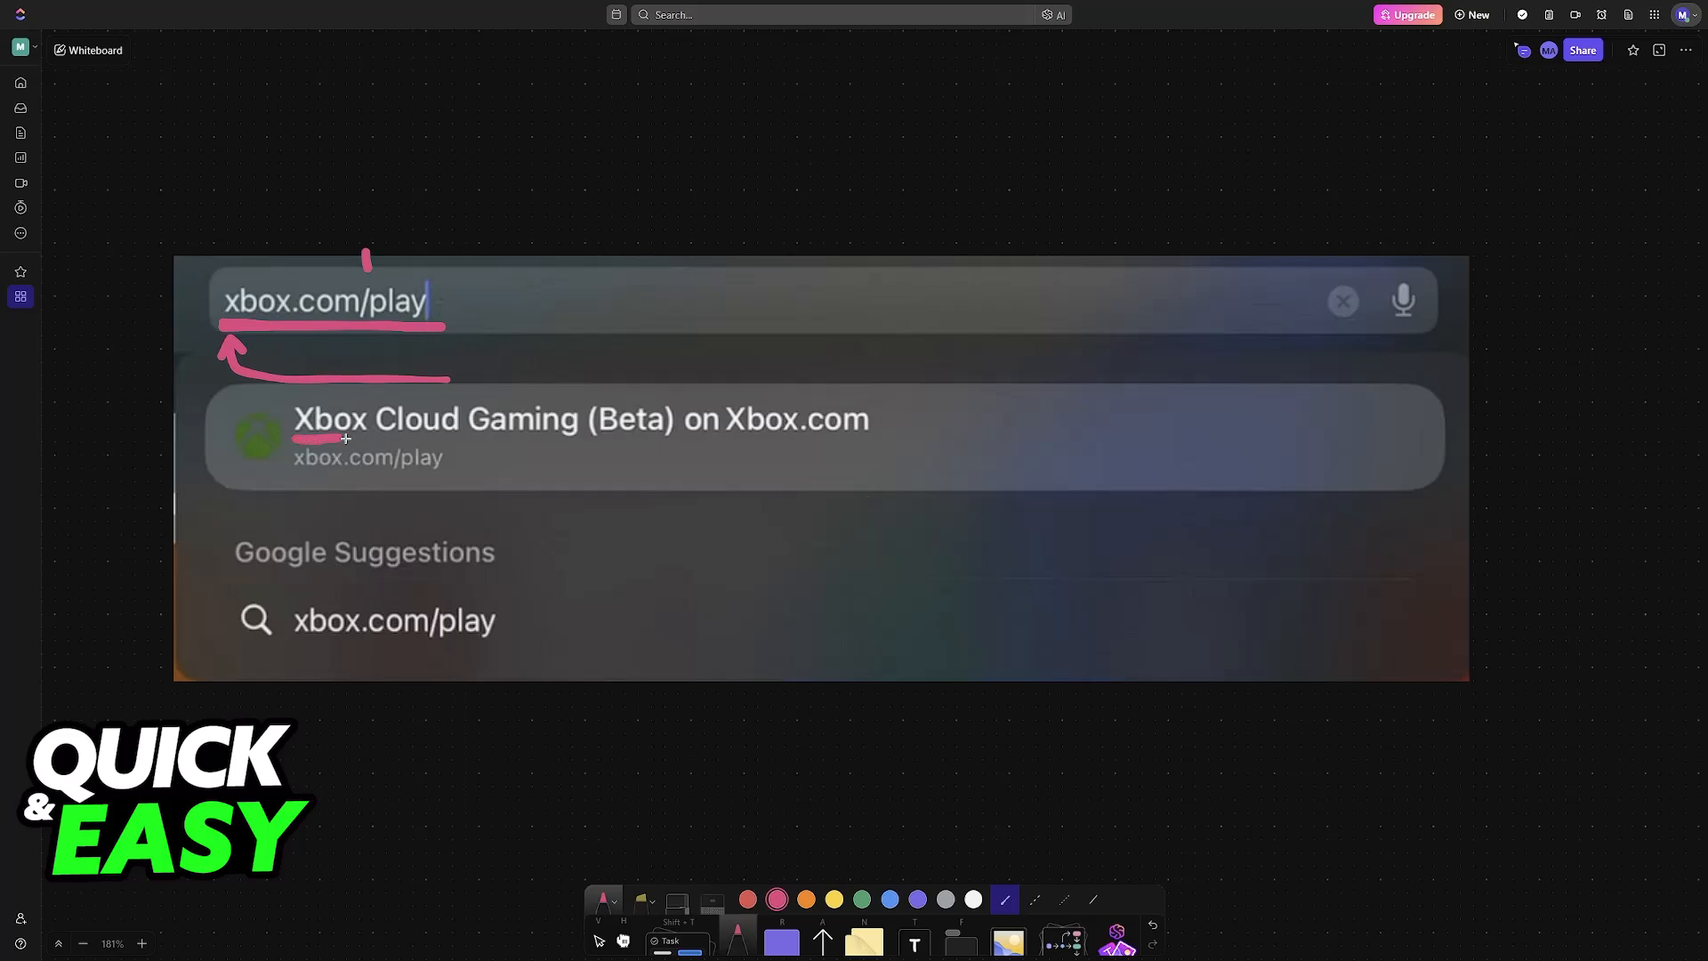
drag(344, 439, 630, 441)
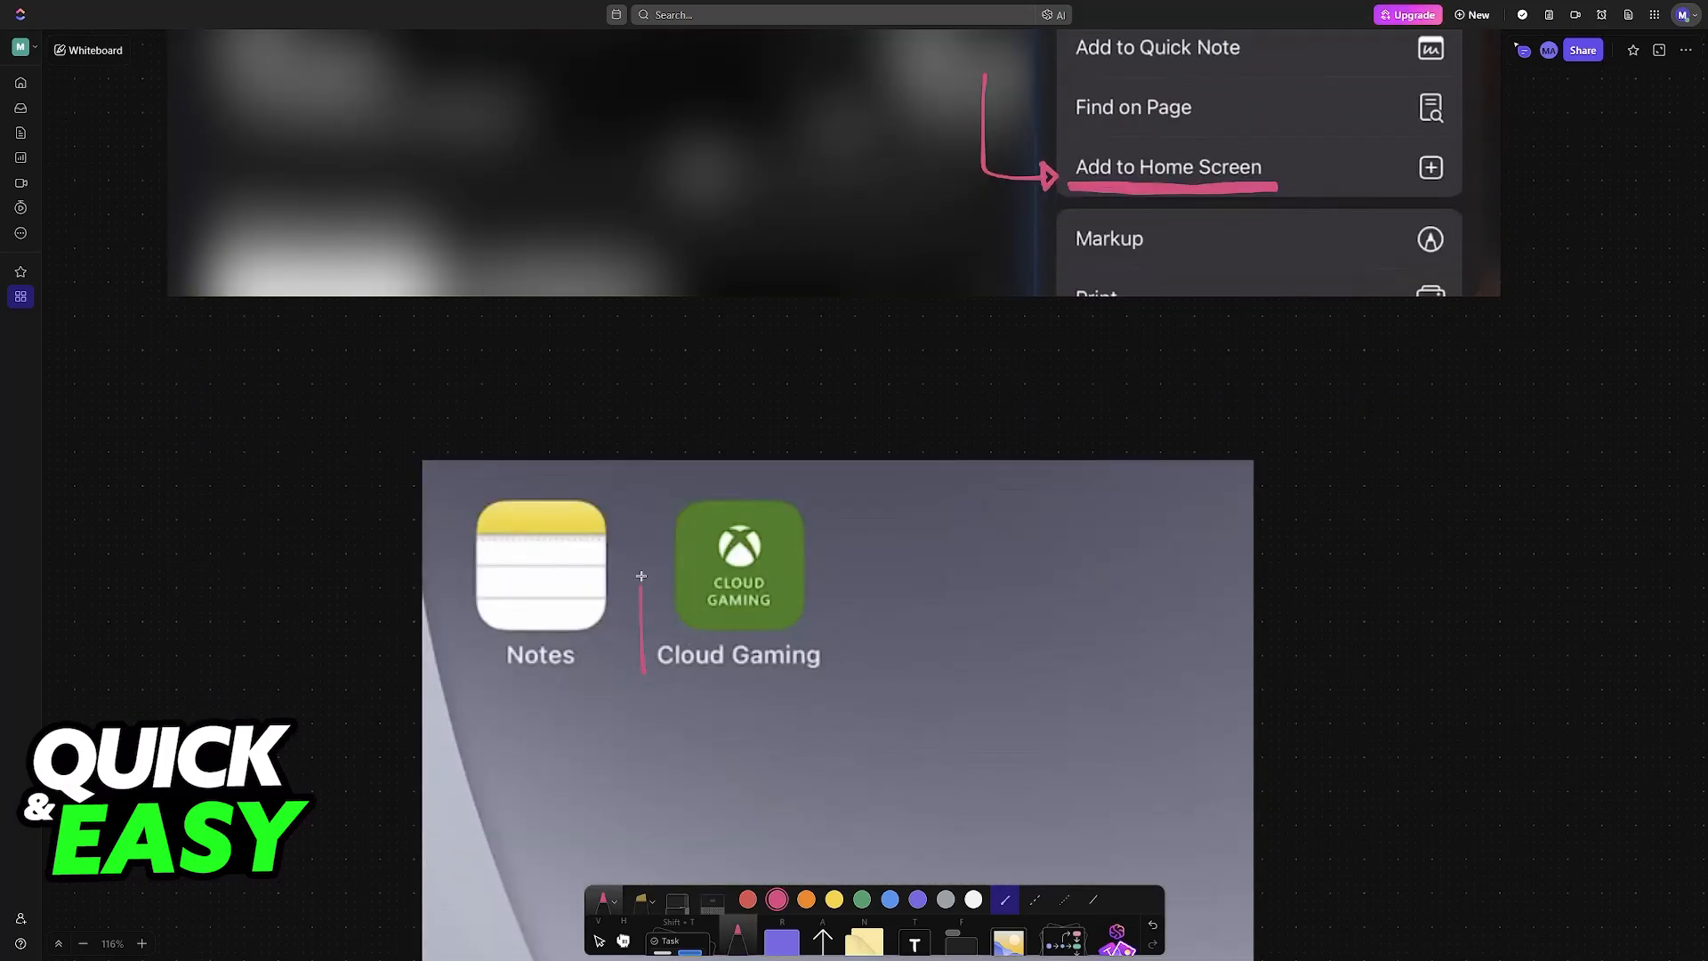
Draw a pink pen mark next to the Cloud Gaming Home Screen icon.
drag(640, 576, 844, 645)
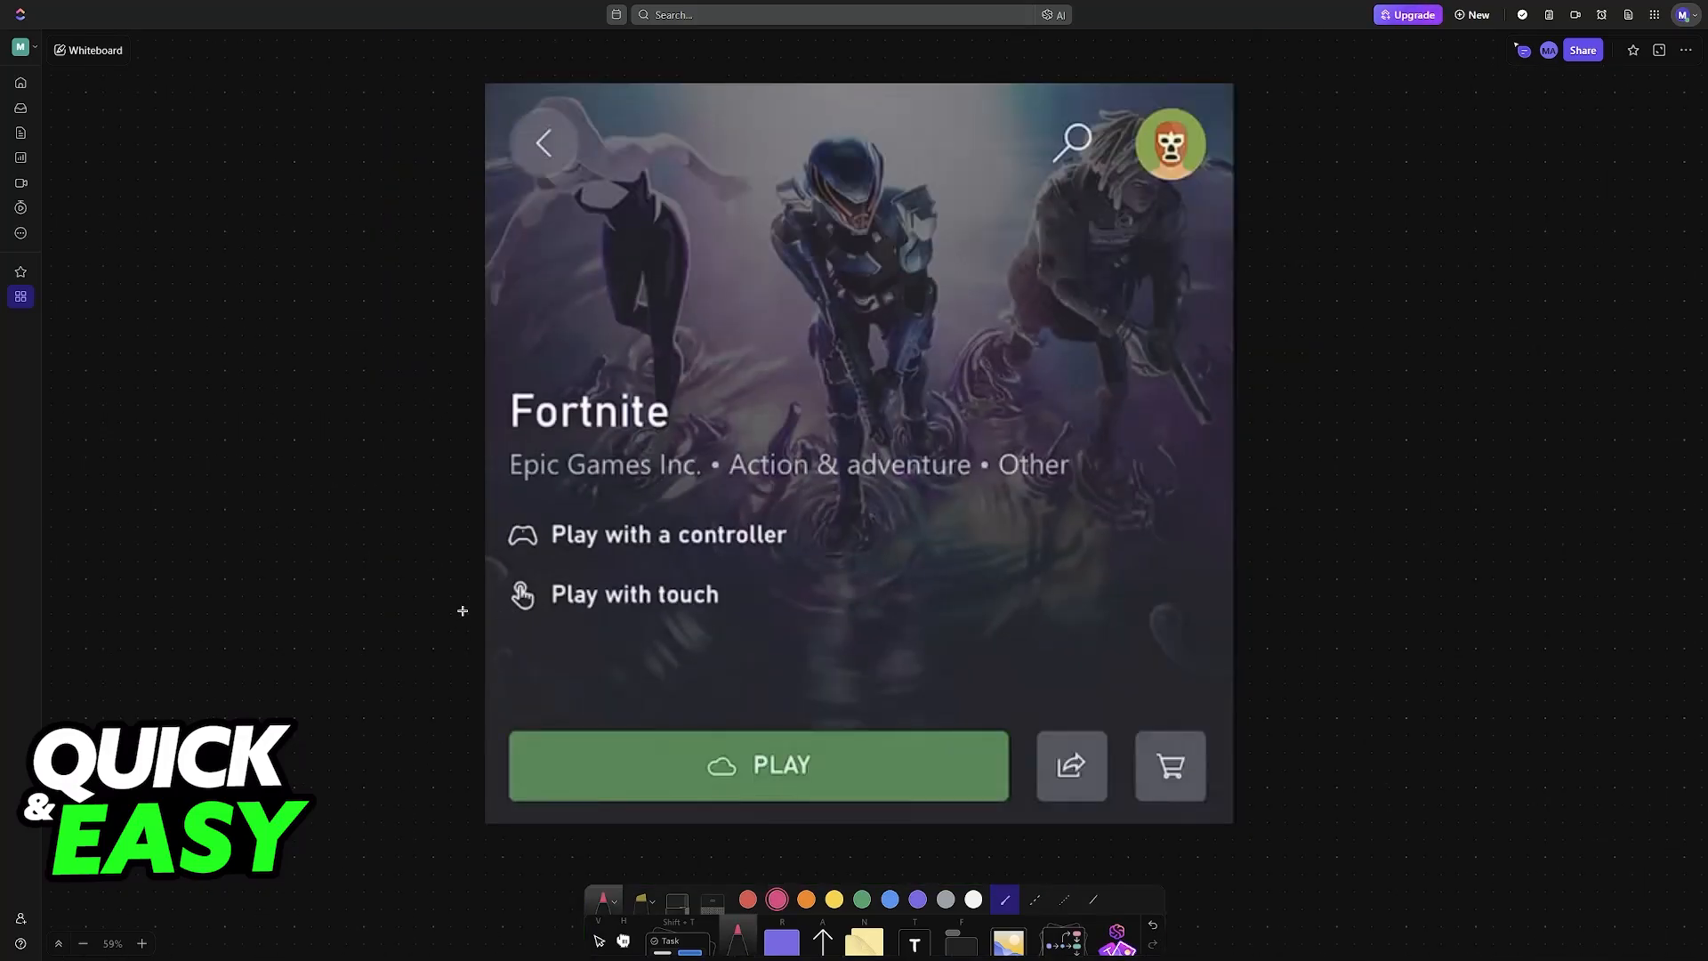
Draw pink arrows and boxes around 'Play with a controller' and 'Play with touch'.
drag(436, 545, 474, 601)
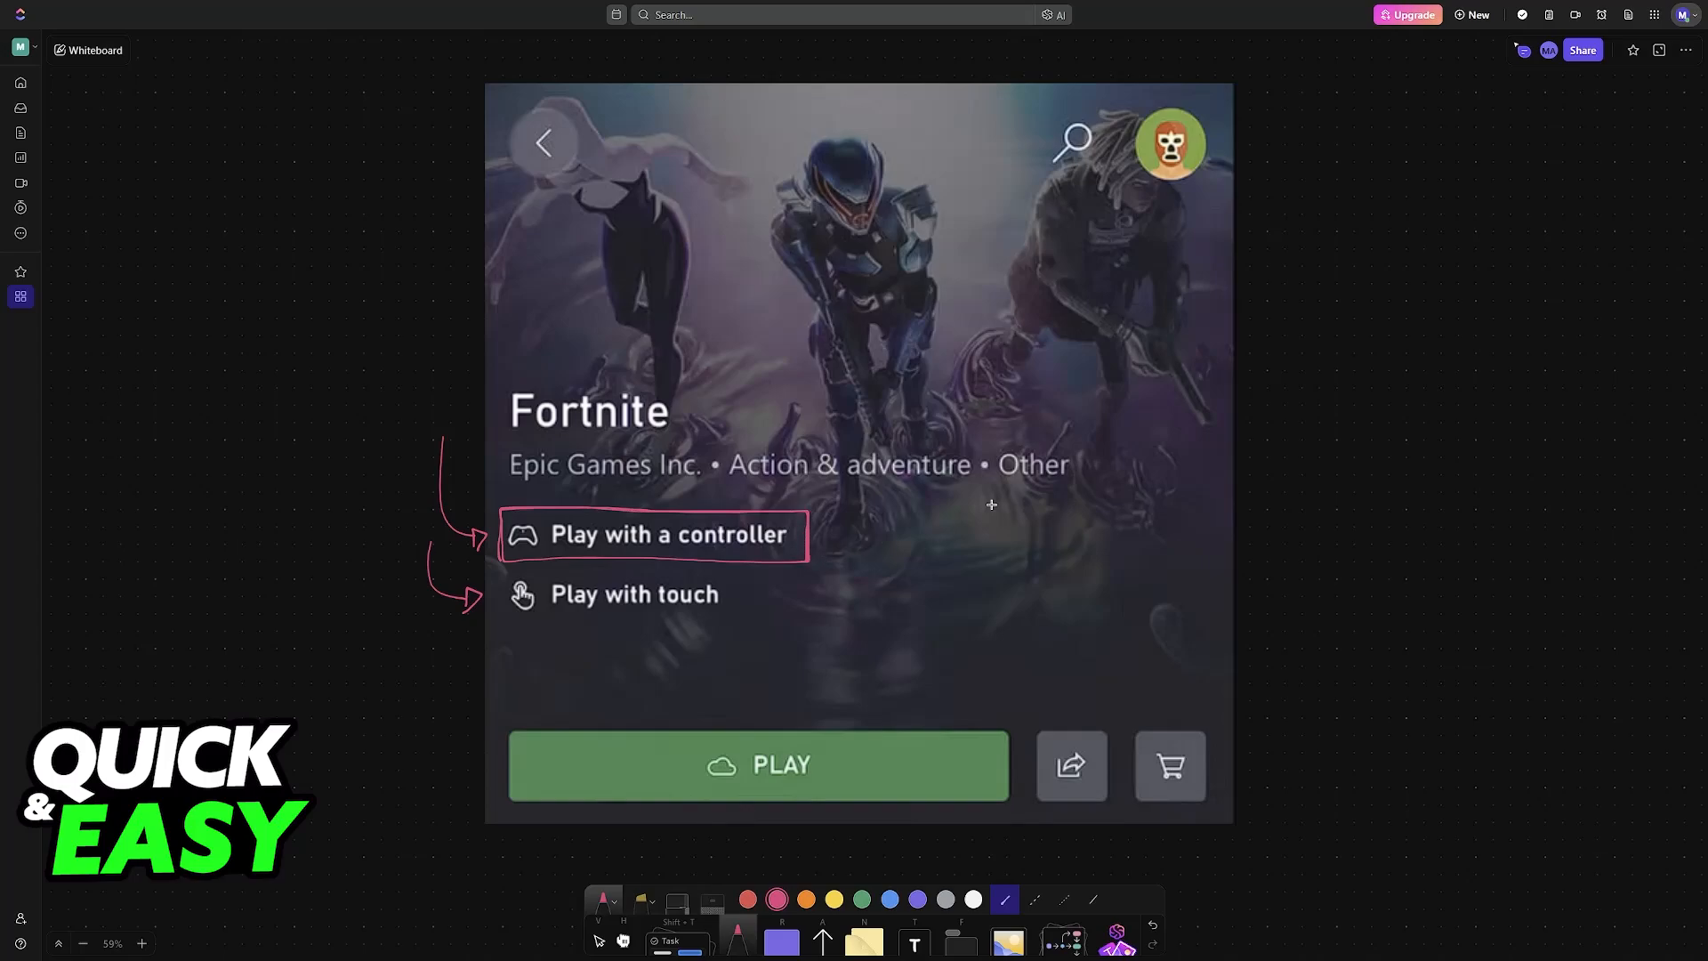
mouse_move(501, 616)
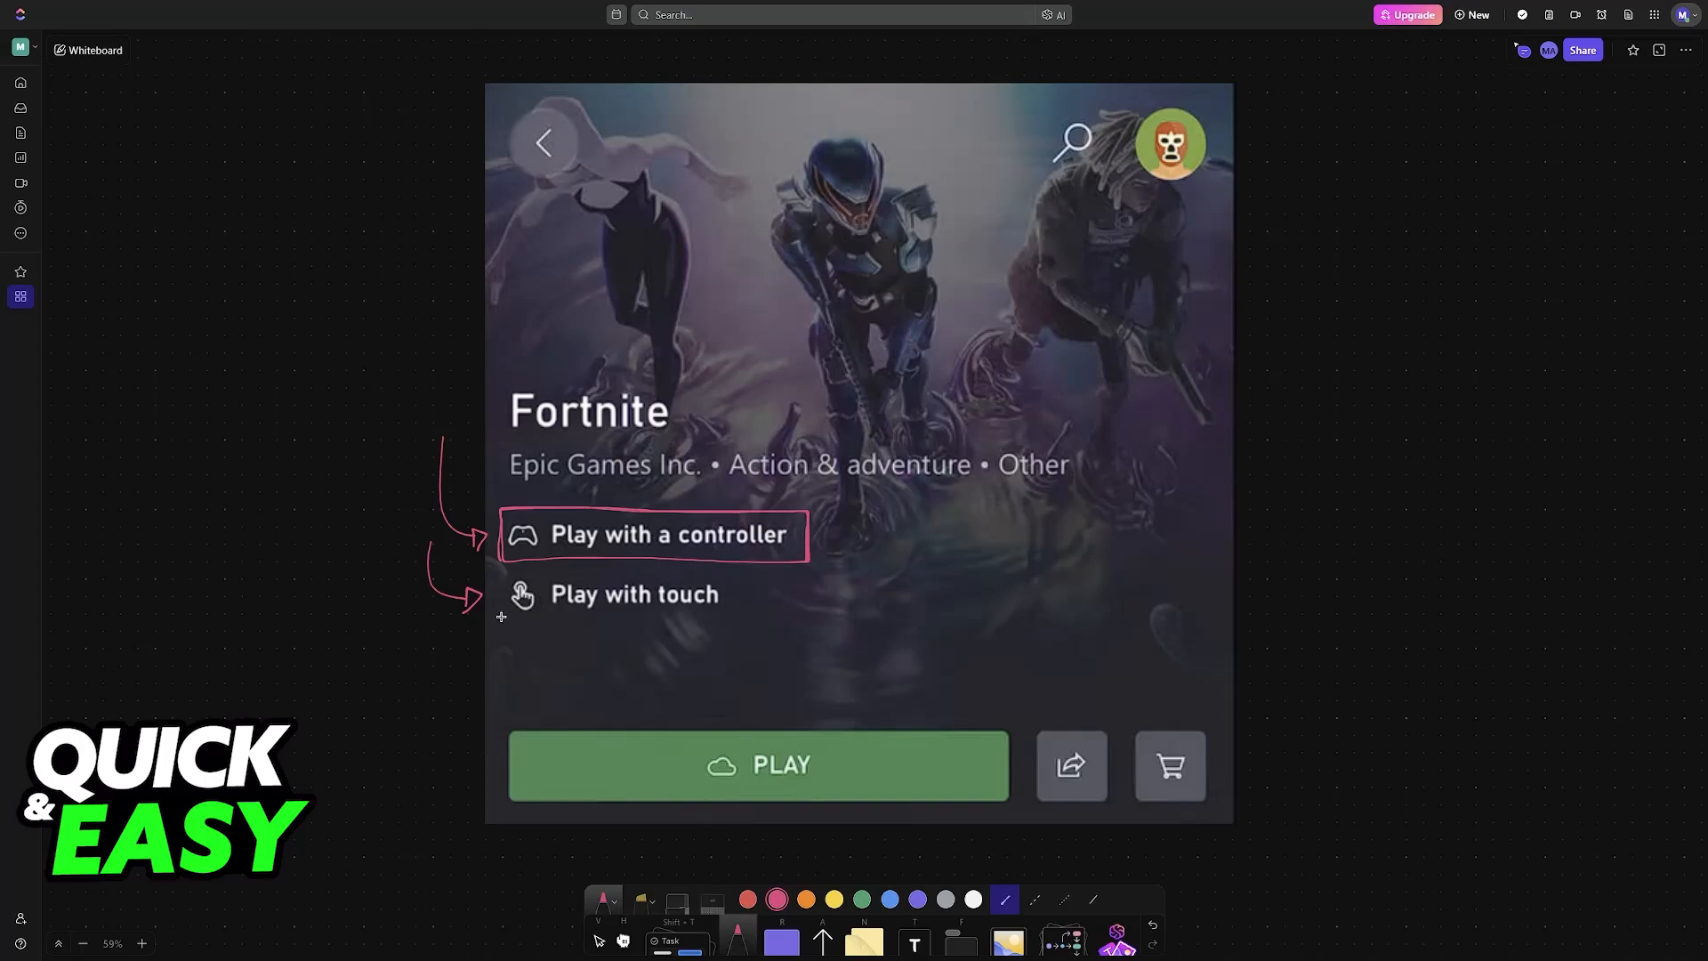
drag(498, 566, 732, 621)
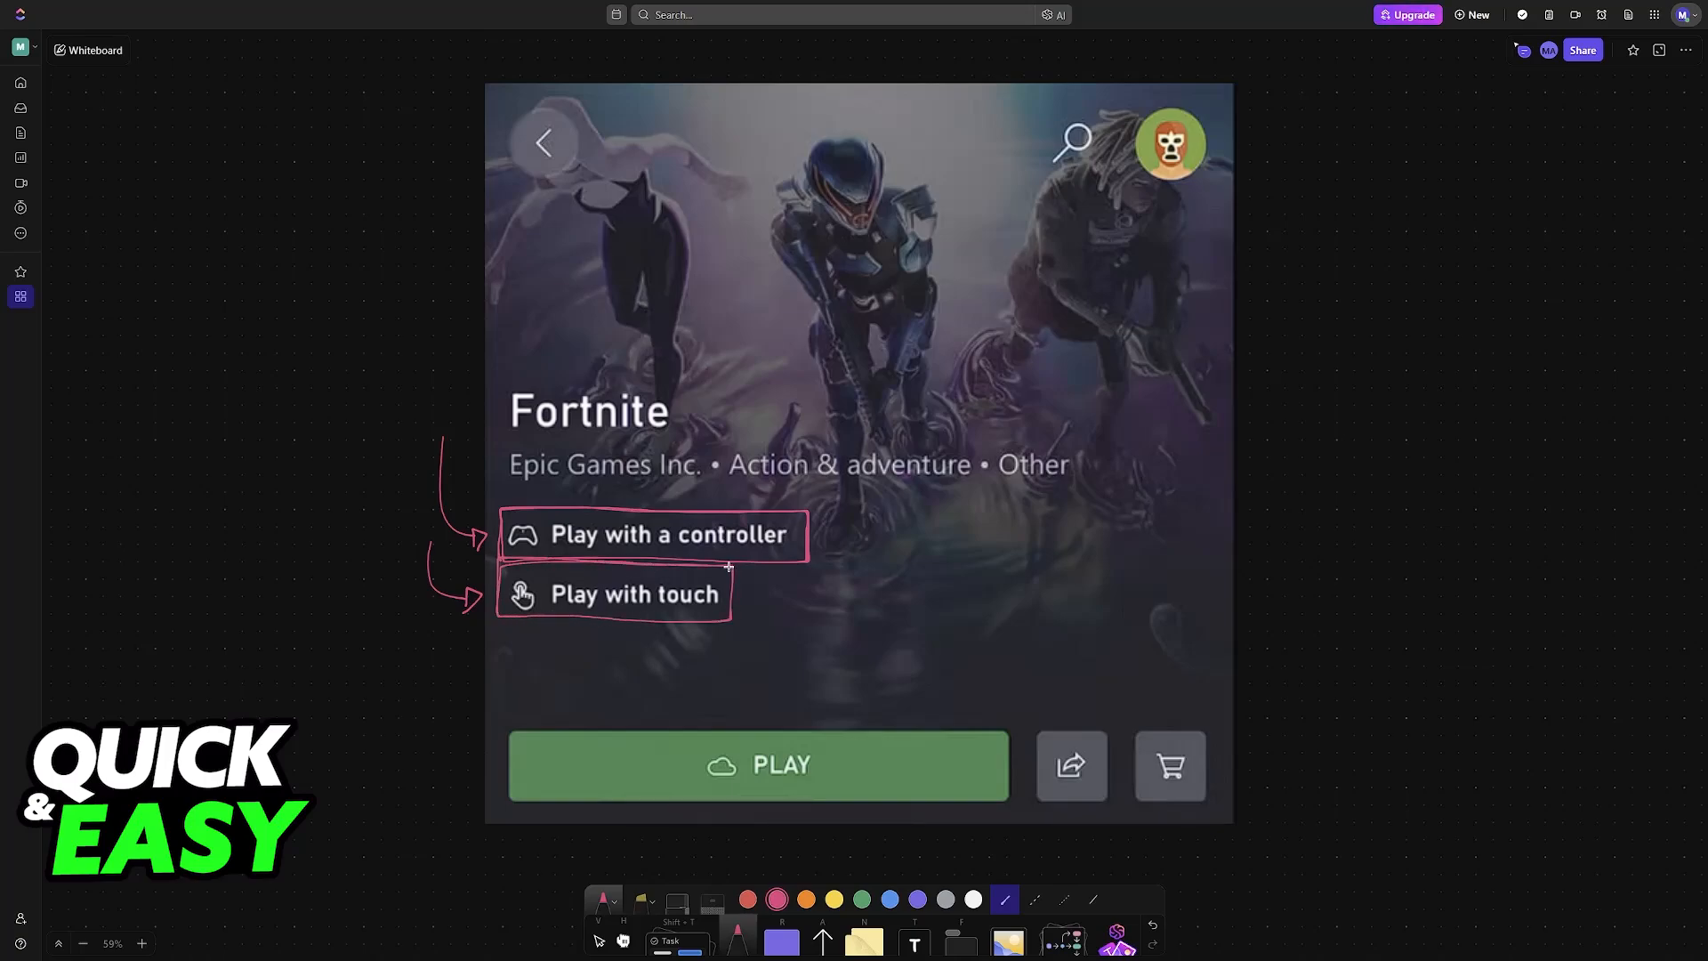
click(757, 763)
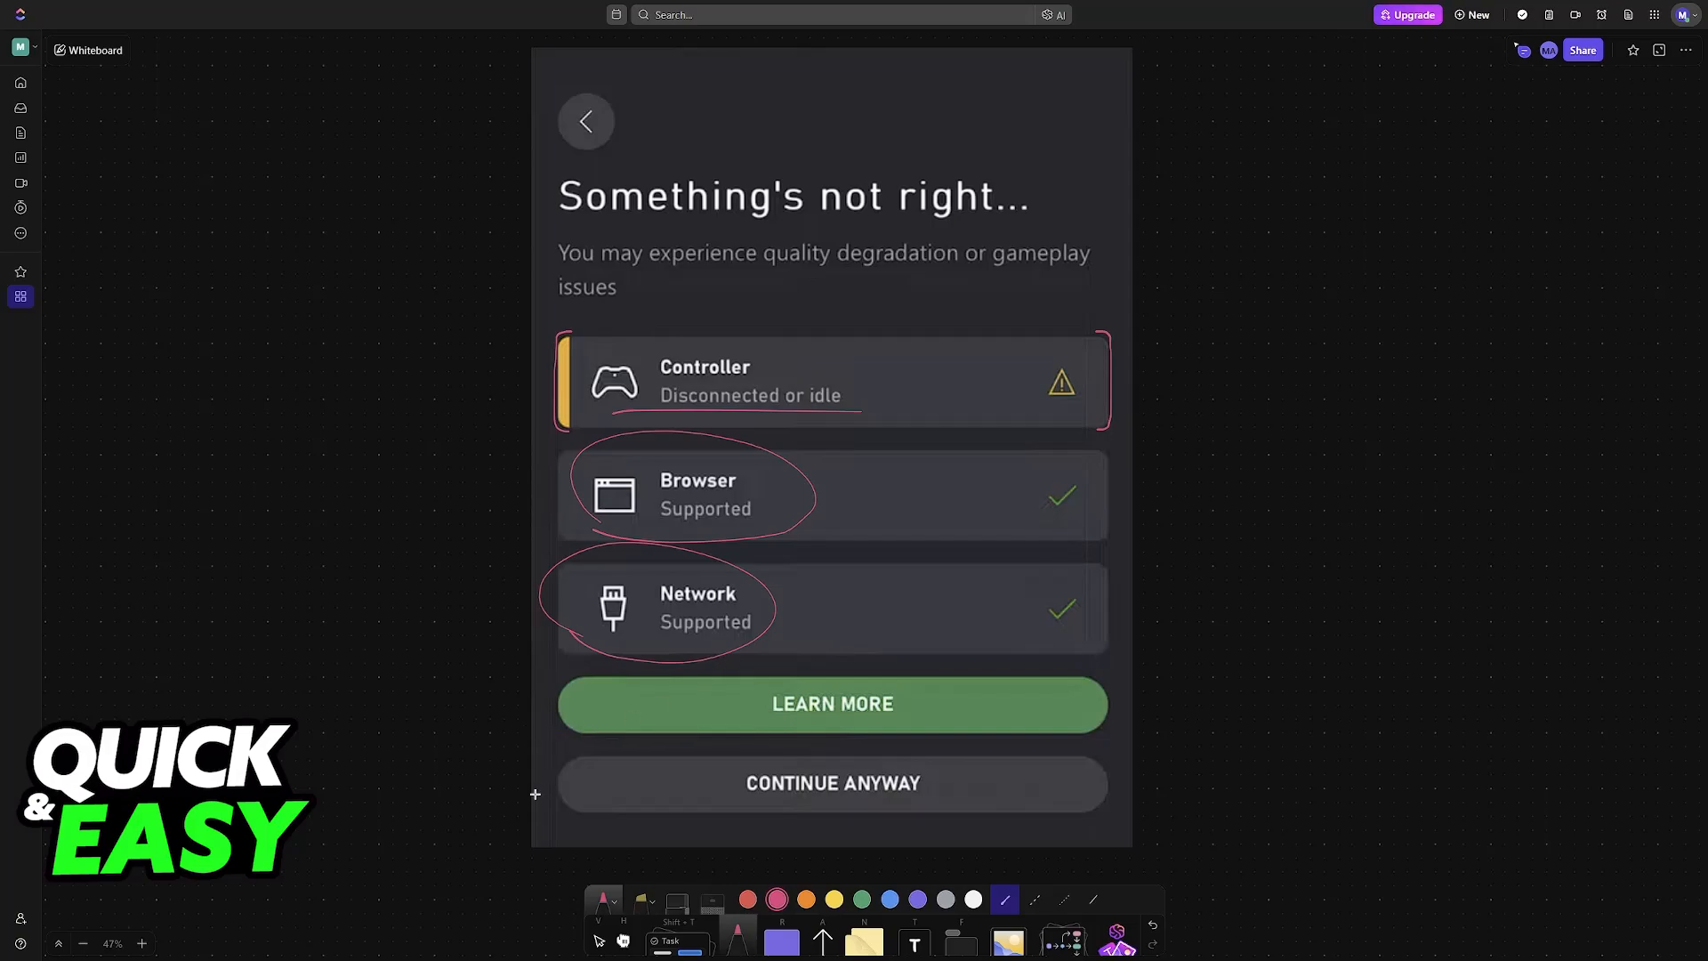
Scroll the canvas back to the annotated Fortnite screenshot and click the canvas.
scroll(down, 3)
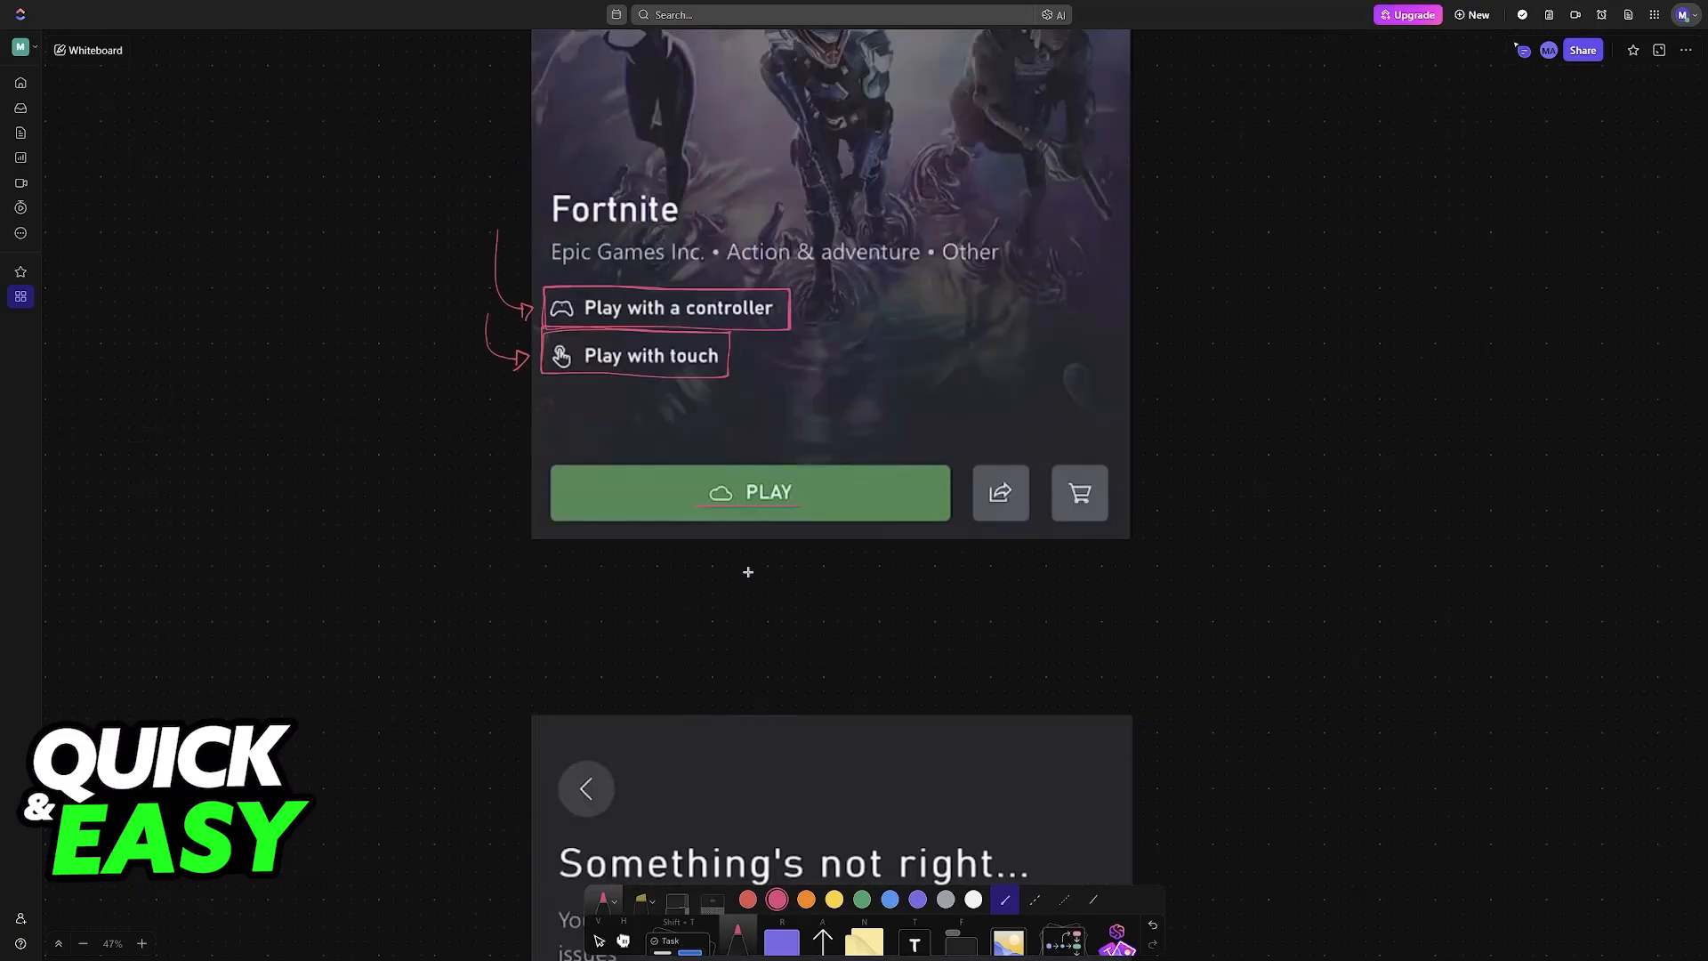
click(1370, 133)
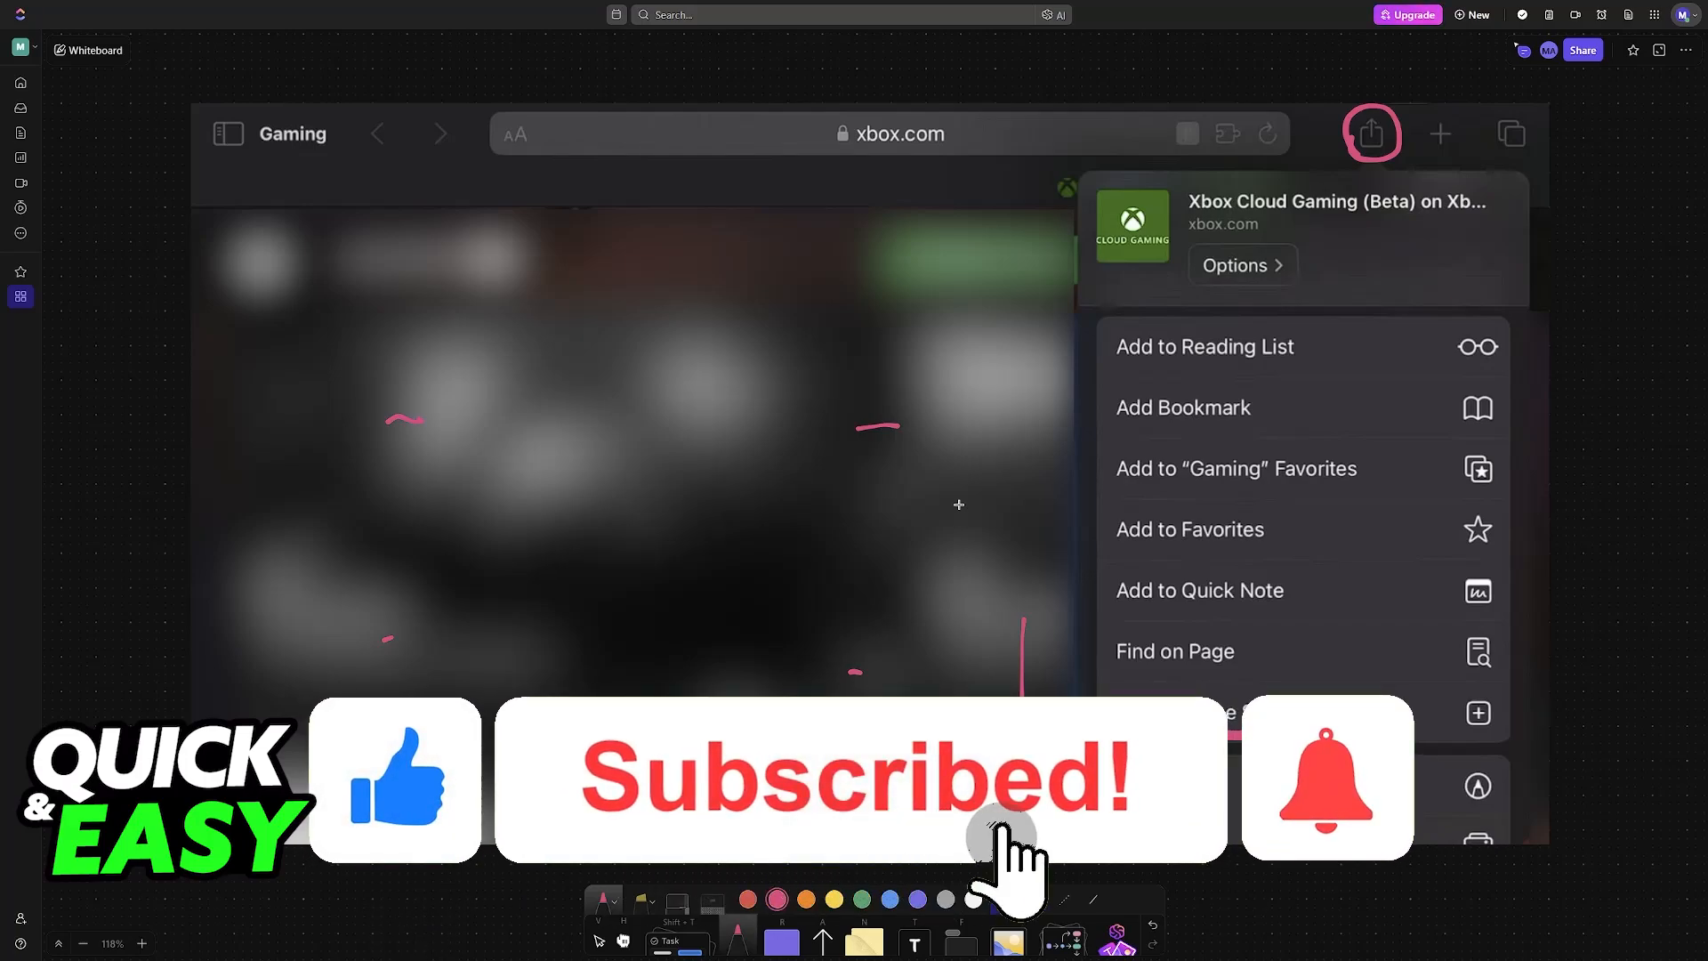
Click the canvas beside the xbox.com share-menu screenshot with its circled share button.
click(1325, 777)
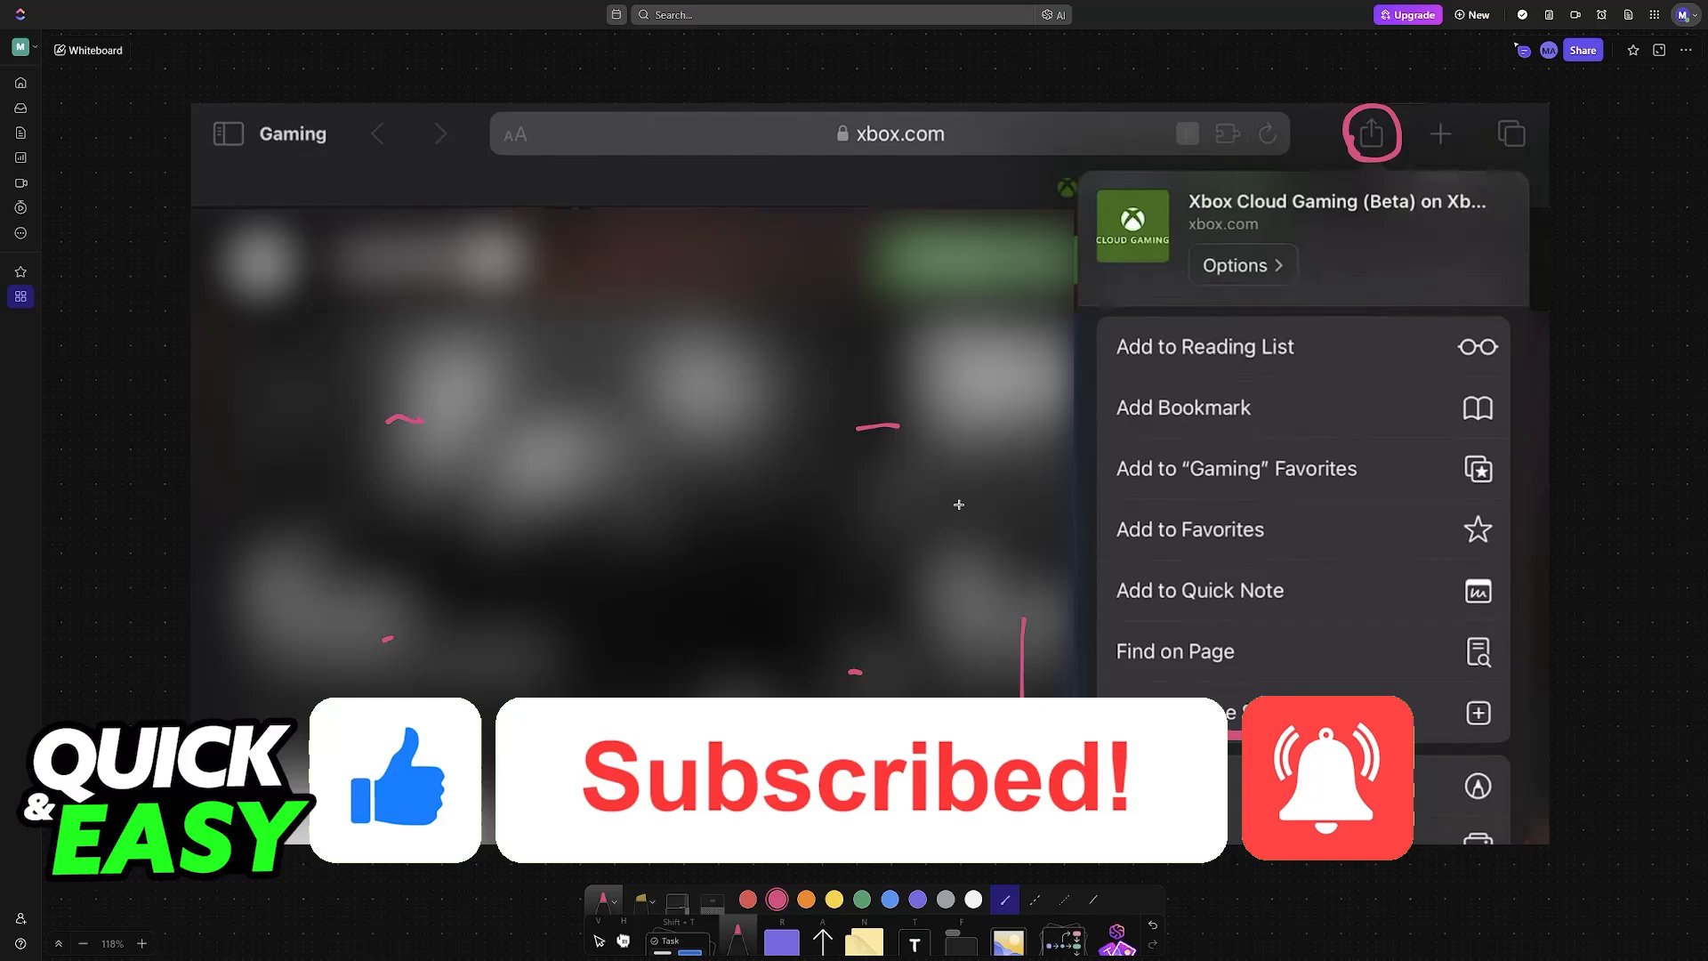